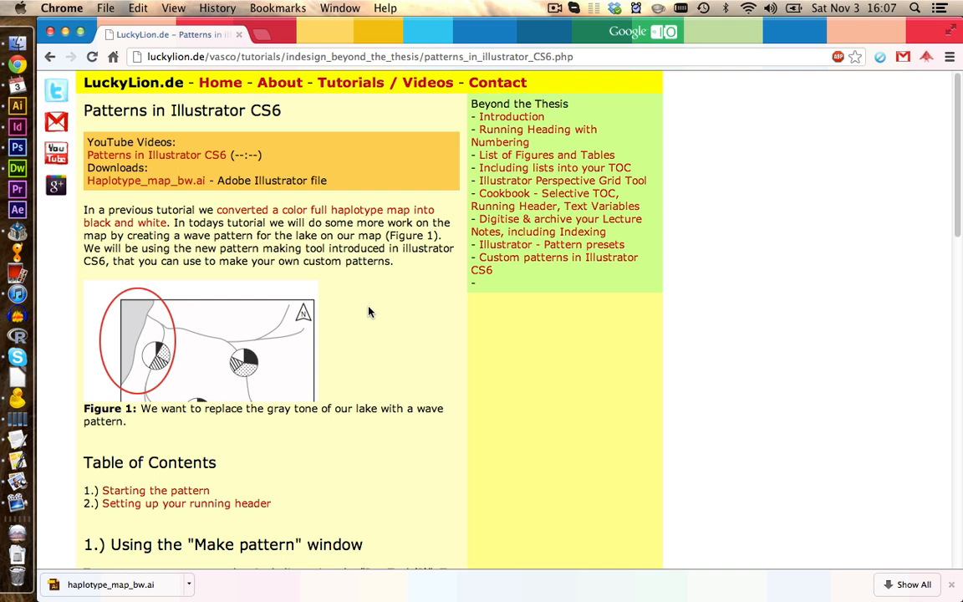
# Step: Bring up haplotype_map_bw.ai in Illustrator and deselect the gray lake shape
pyautogui.click(17, 105)
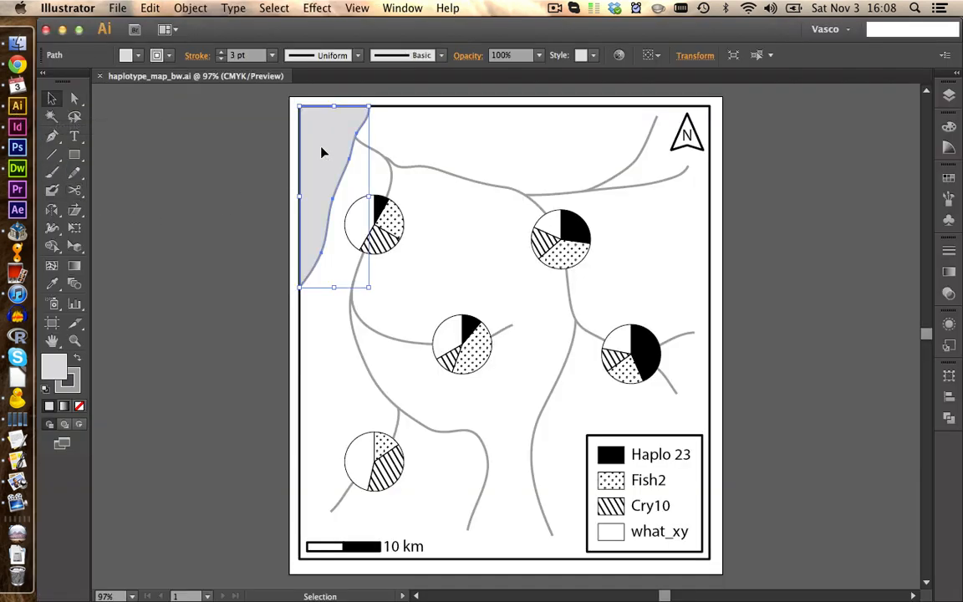
pyautogui.moveTo(321, 157)
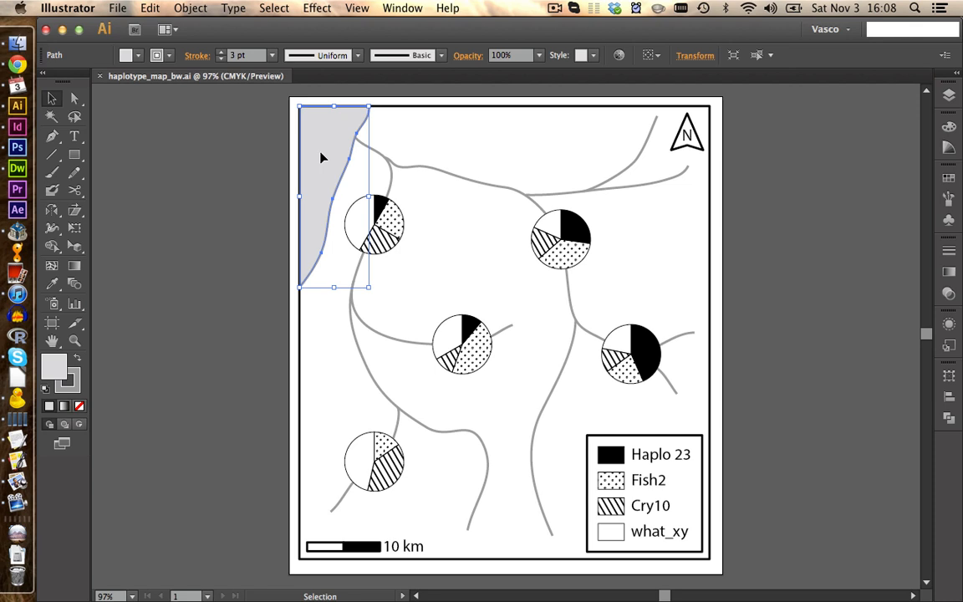
pyautogui.click(247, 168)
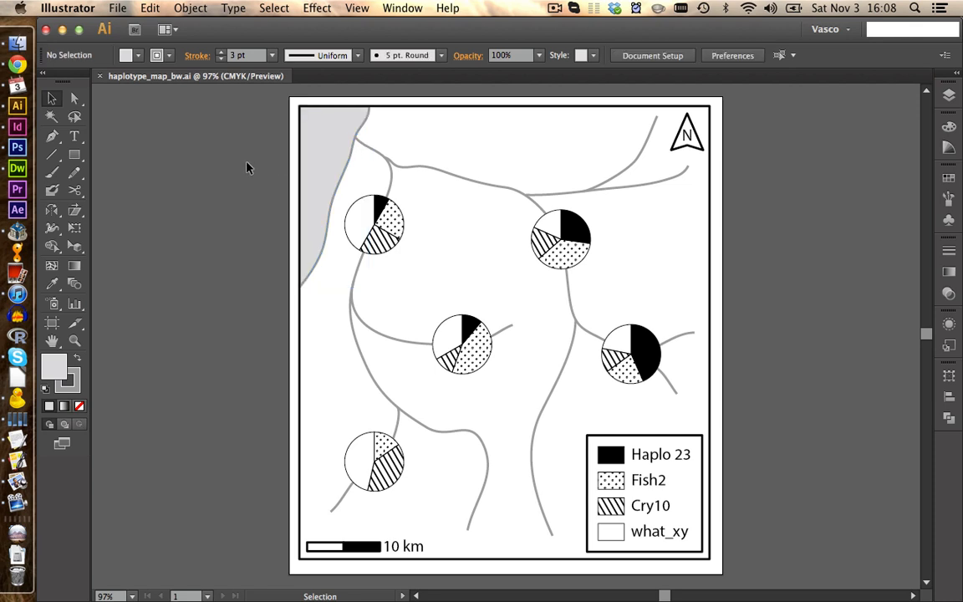
pyautogui.moveTo(187, 351)
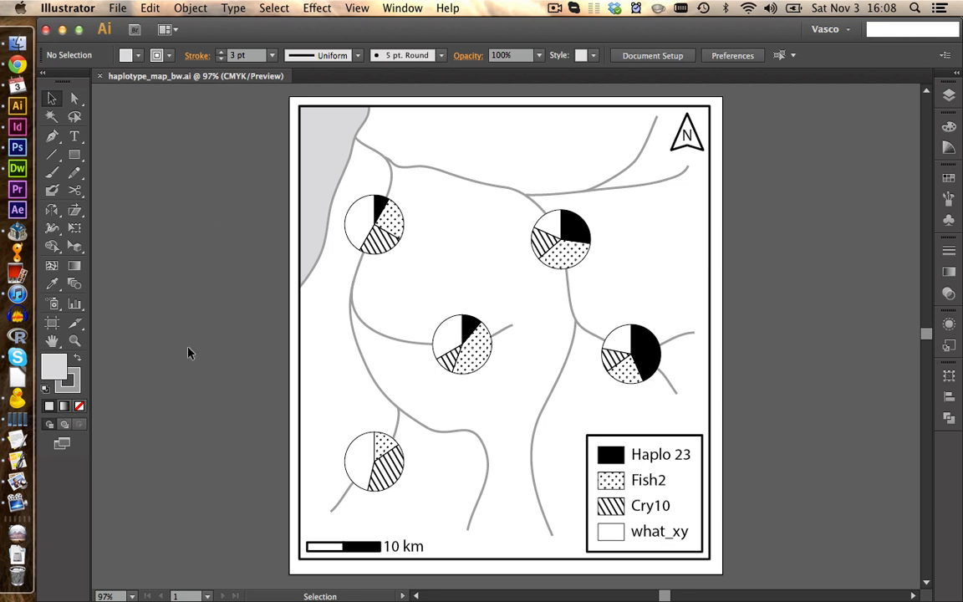
pyautogui.moveTo(123, 7)
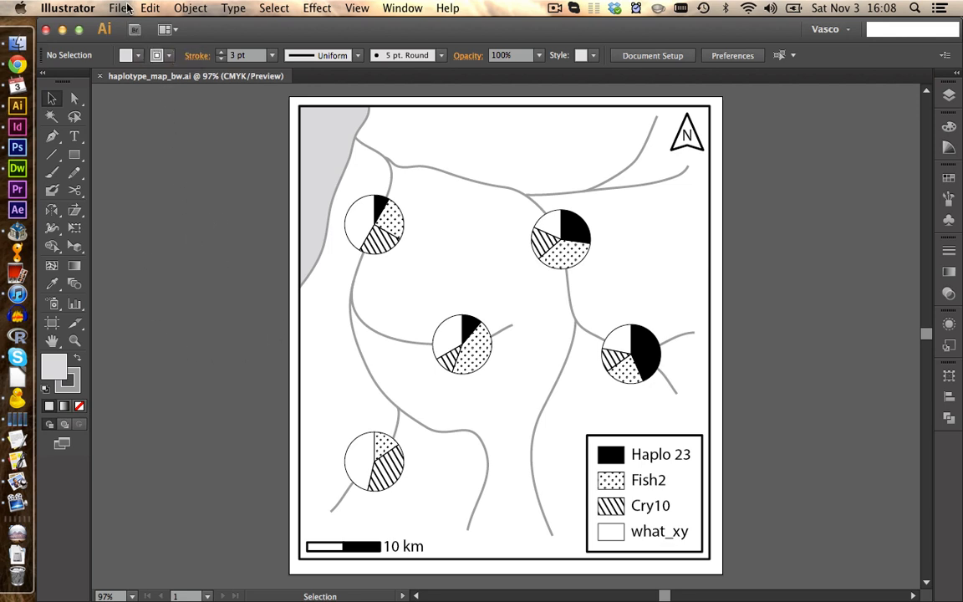
# Step: Create a new blank document 165 mm wide by 297 mm tall
pyautogui.click(119, 7)
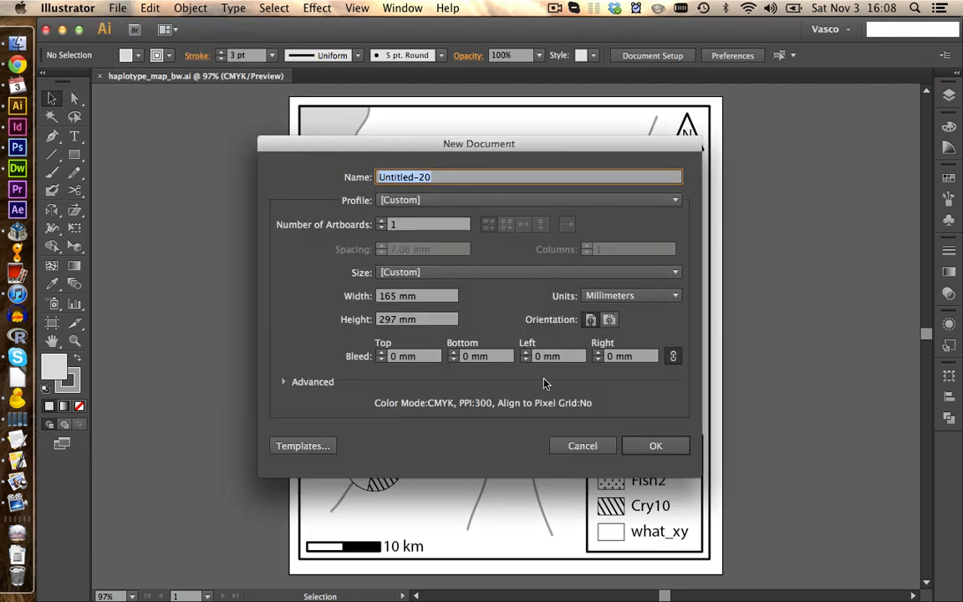
pyautogui.click(656, 445)
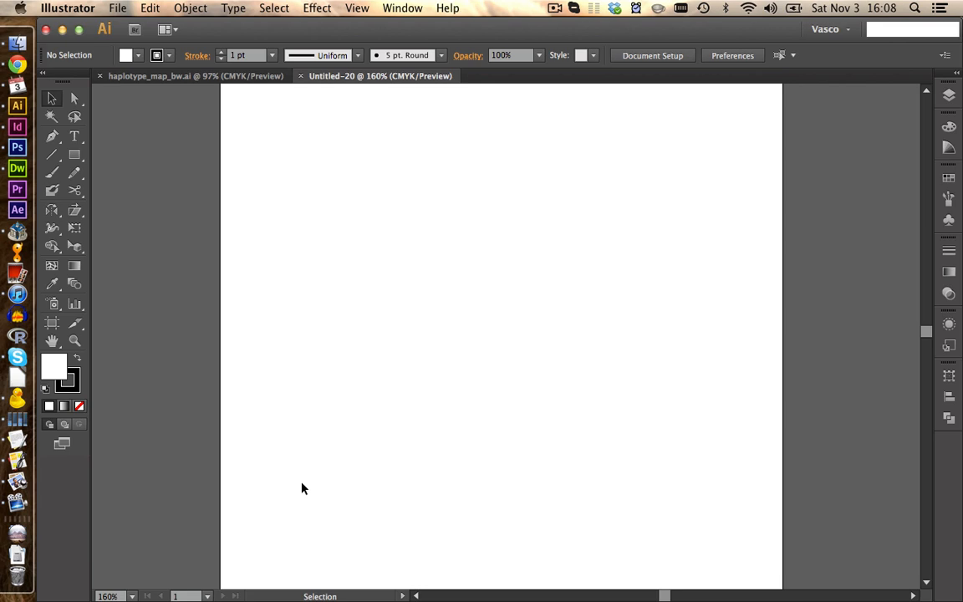
pyautogui.moveTo(371, 30)
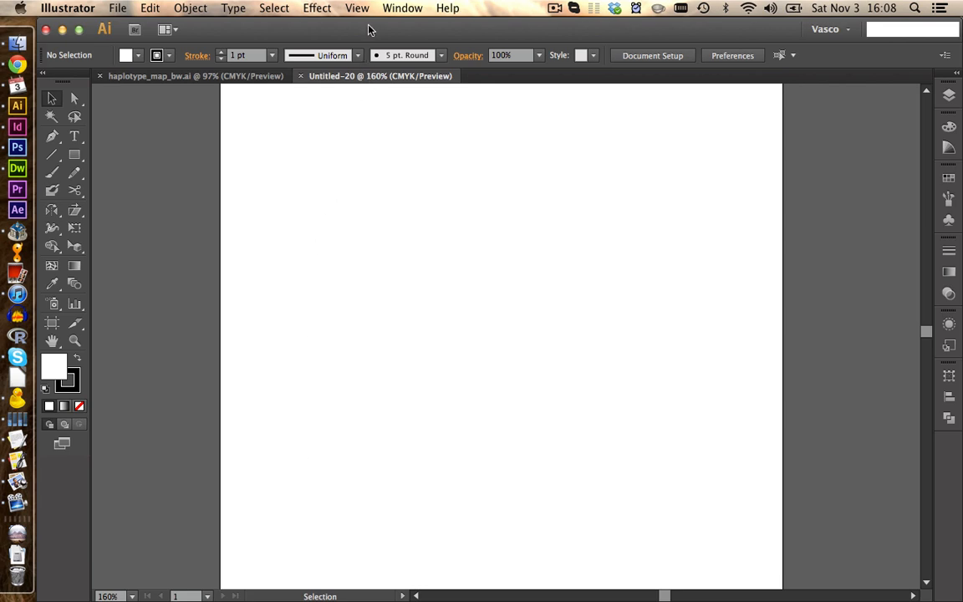
# Step: Show the grid on the artboard and enable Snap to Grid
pyautogui.click(357, 6)
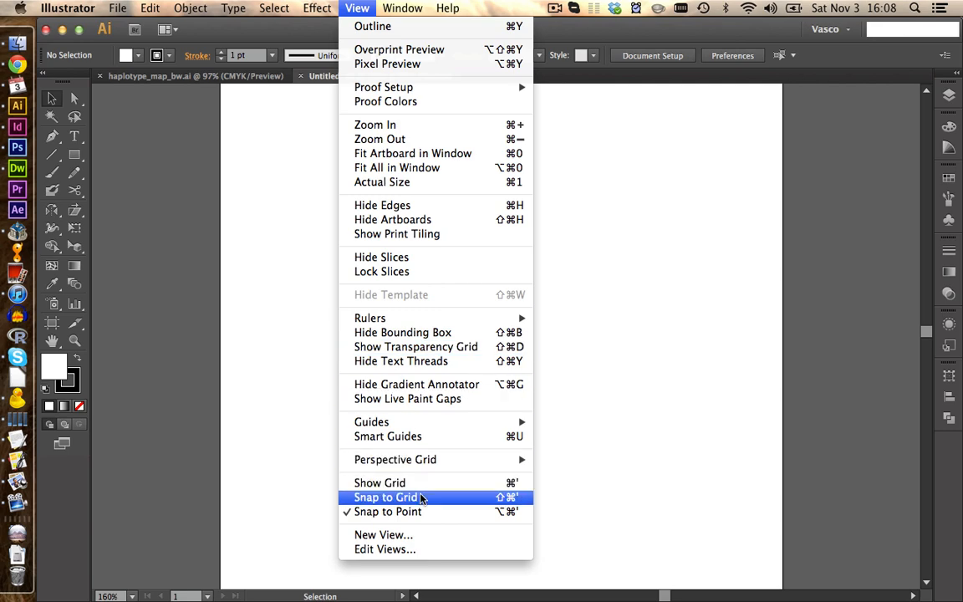
pyautogui.click(380, 482)
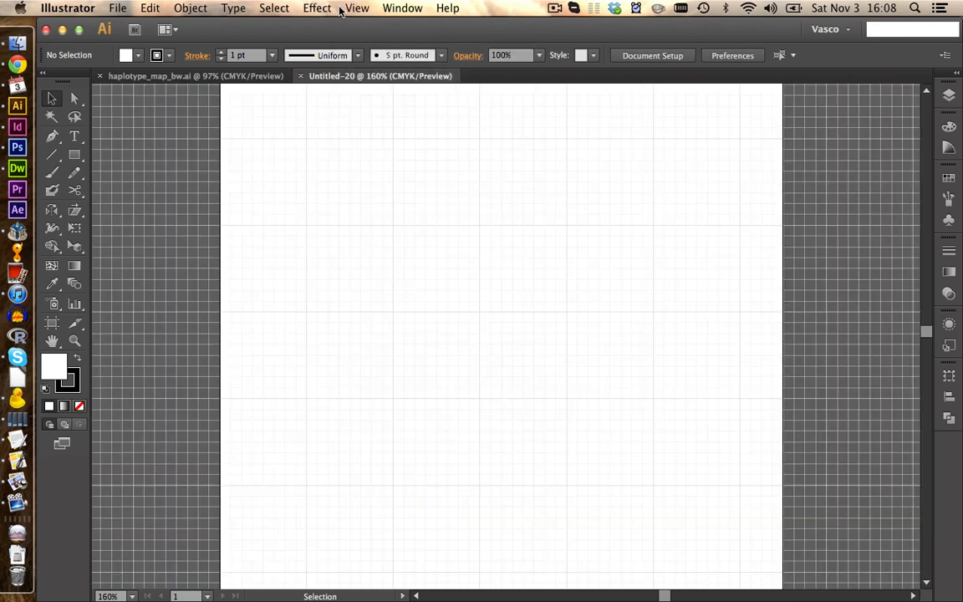
pyautogui.click(358, 7)
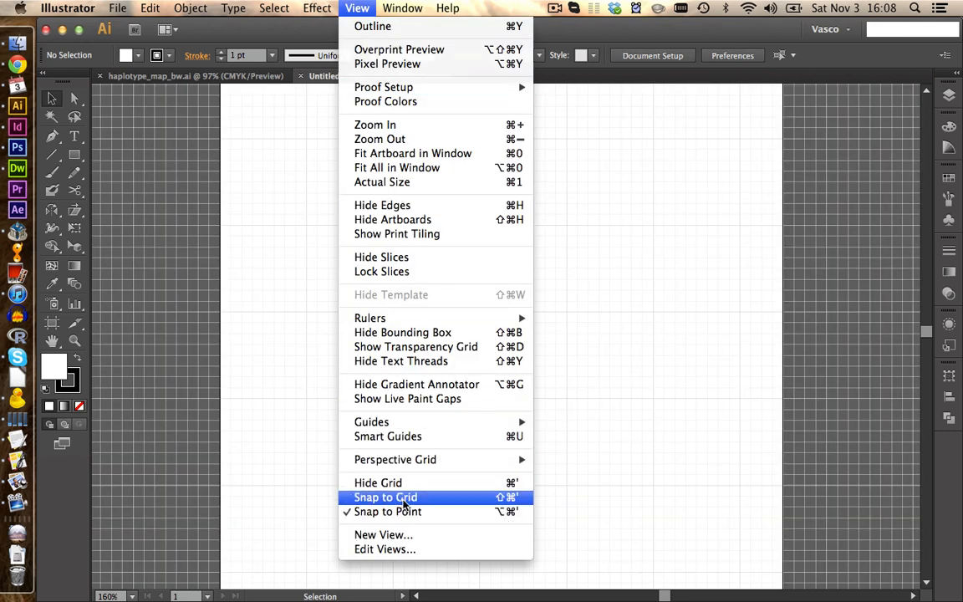
pyautogui.click(384, 497)
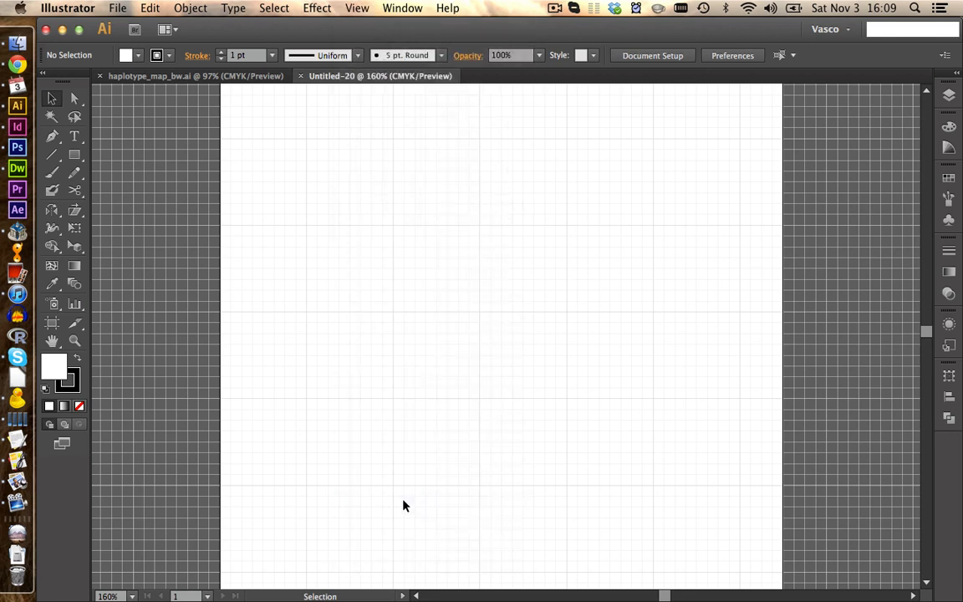
pyautogui.moveTo(265, 284)
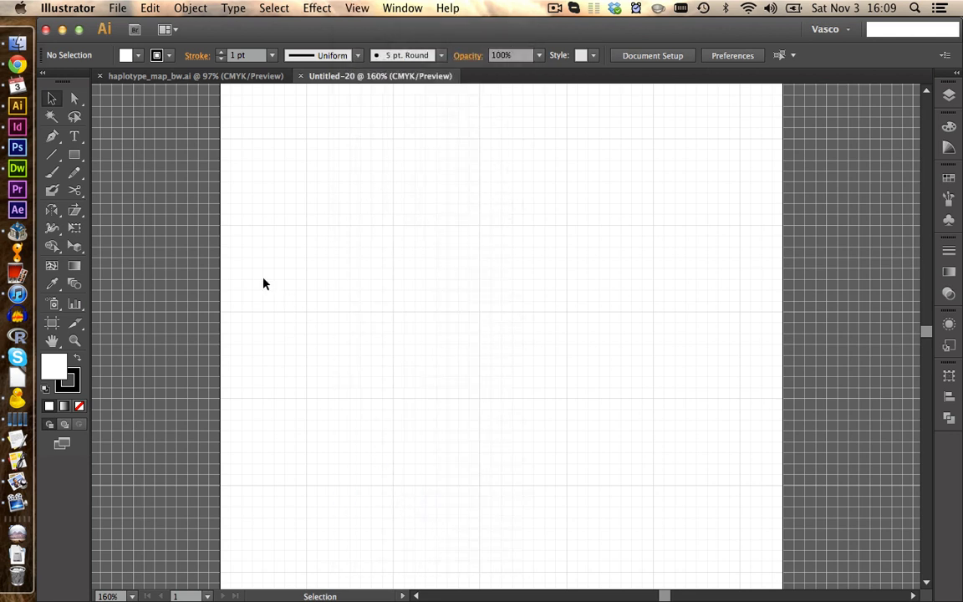
pyautogui.moveTo(374, 334)
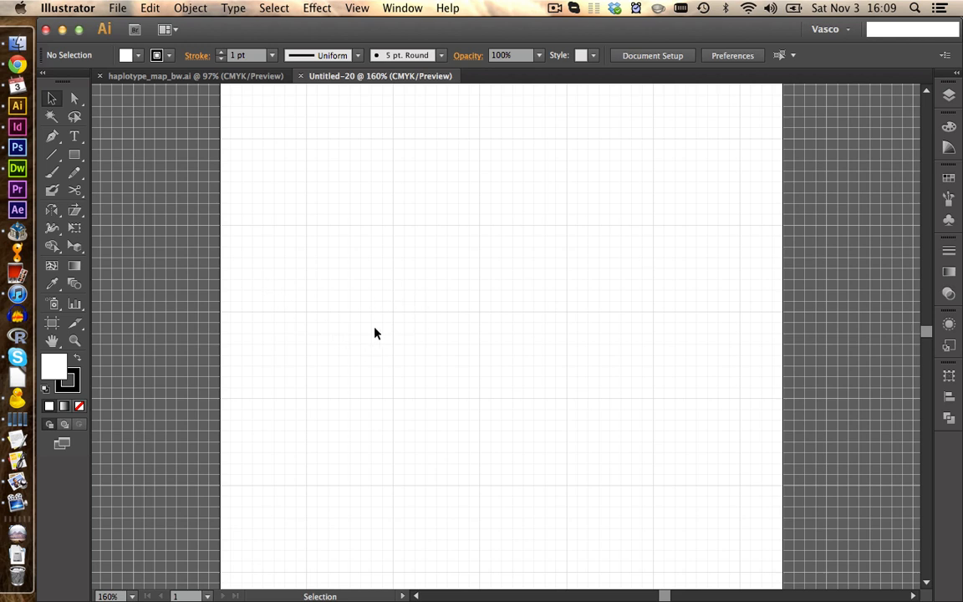
# Step: Set Guides & Grid preferences to a gridline every 25.4 mm
pyautogui.click(67, 7)
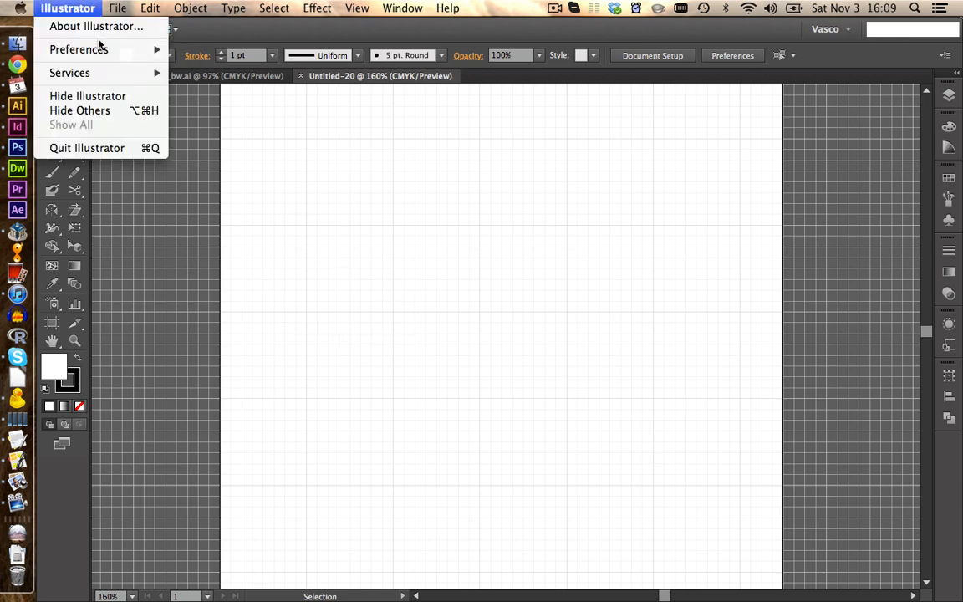
pyautogui.moveTo(78, 50)
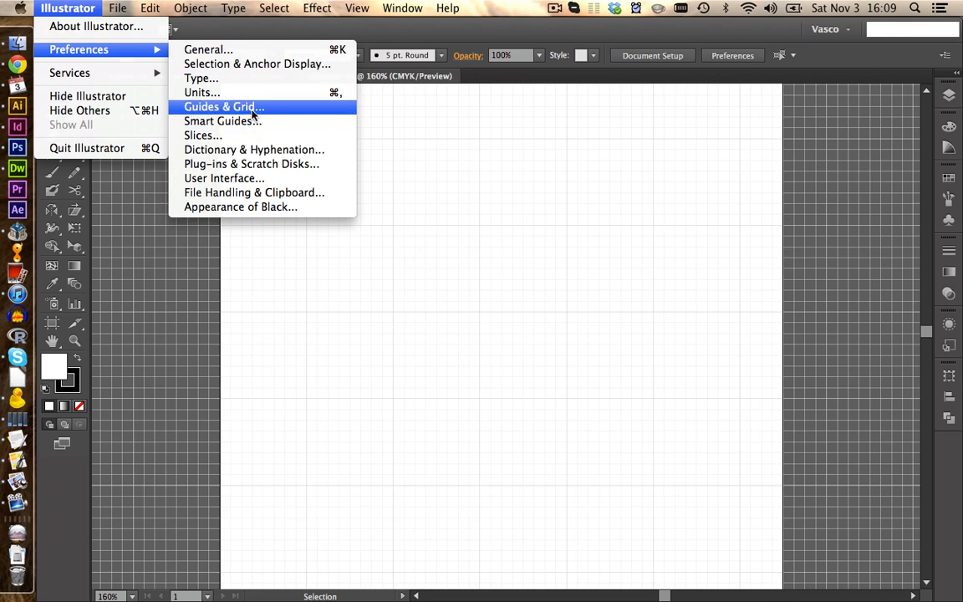
pyautogui.click(224, 107)
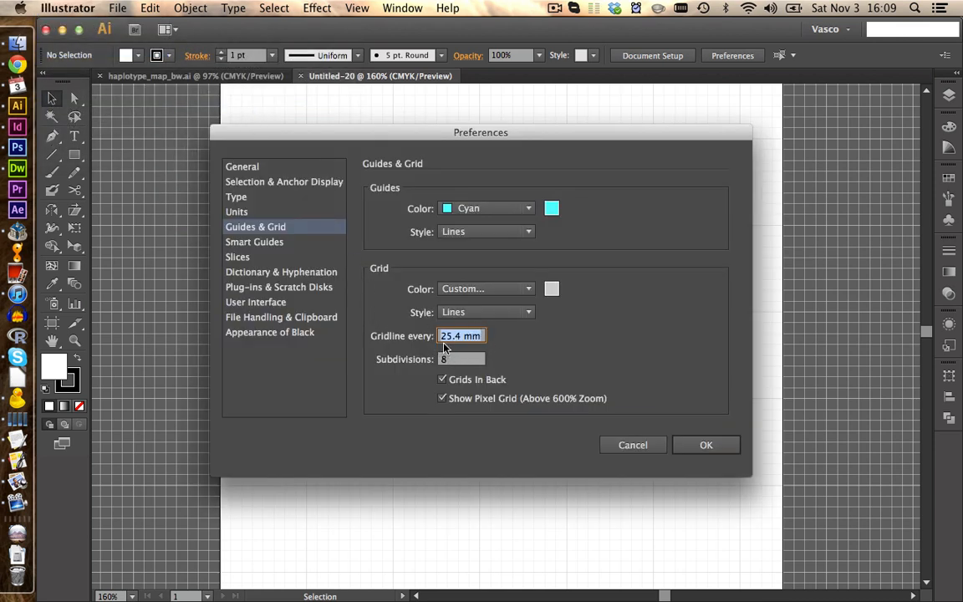
pyautogui.click(705, 444)
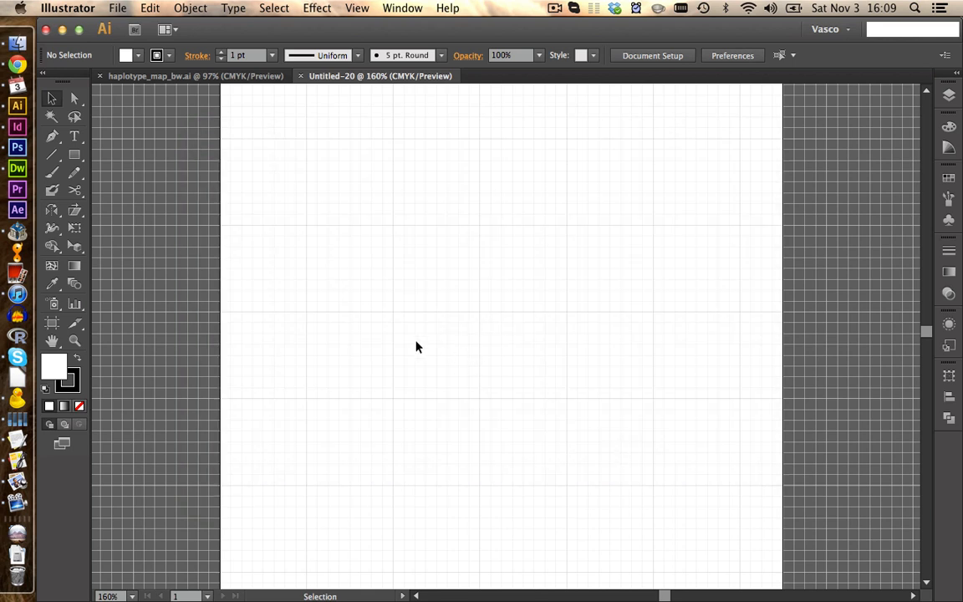
# Step: Draw a smooth wave-shaped curve on the grid with the Pen tool
pyautogui.click(50, 137)
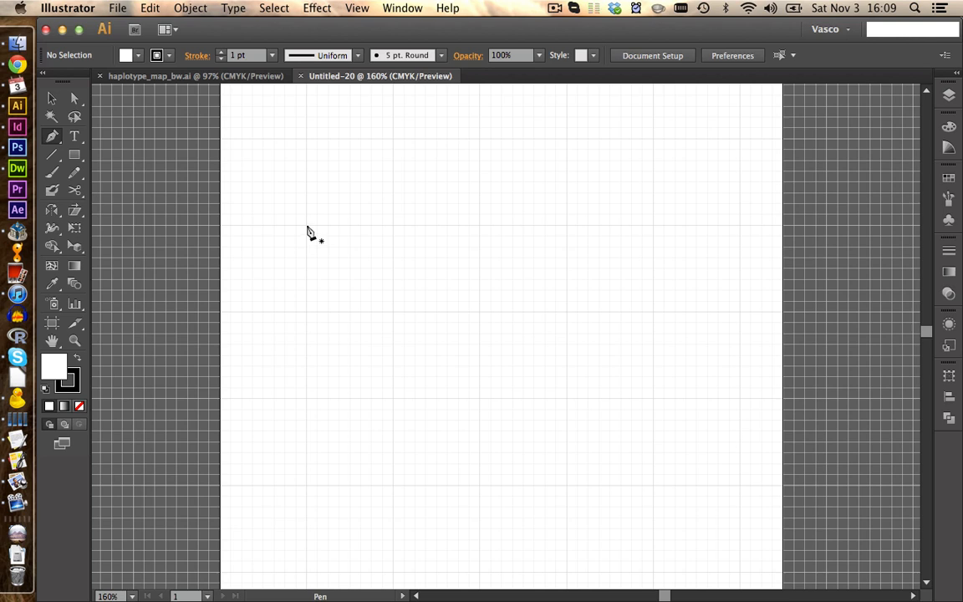
pyautogui.click(308, 226)
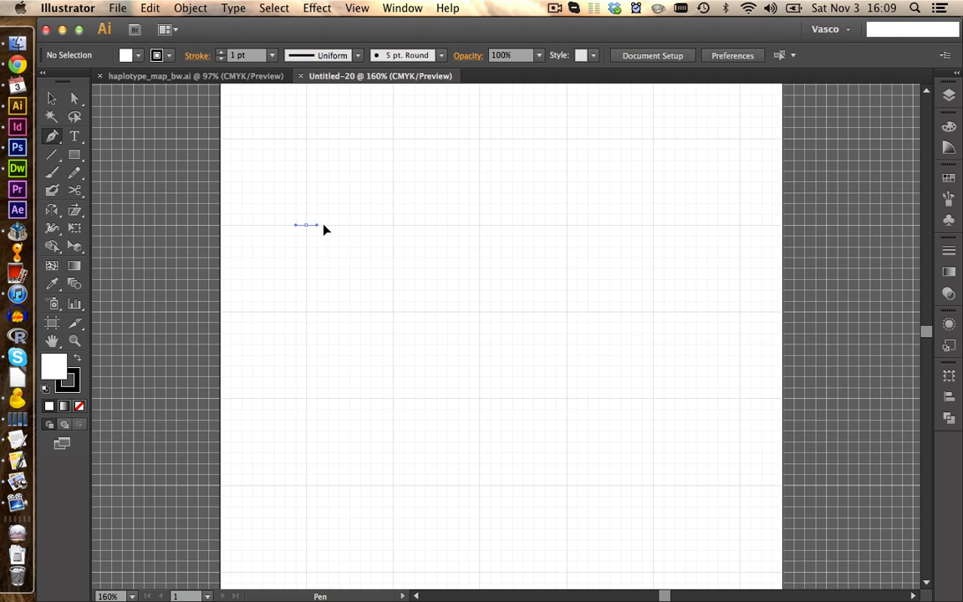
pyautogui.click(349, 228)
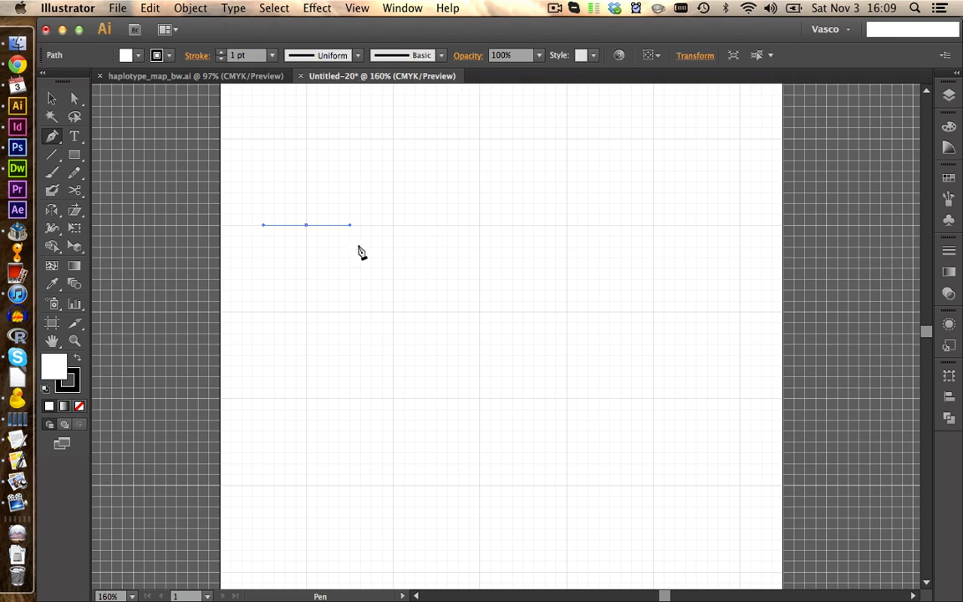
pyautogui.moveTo(395, 276)
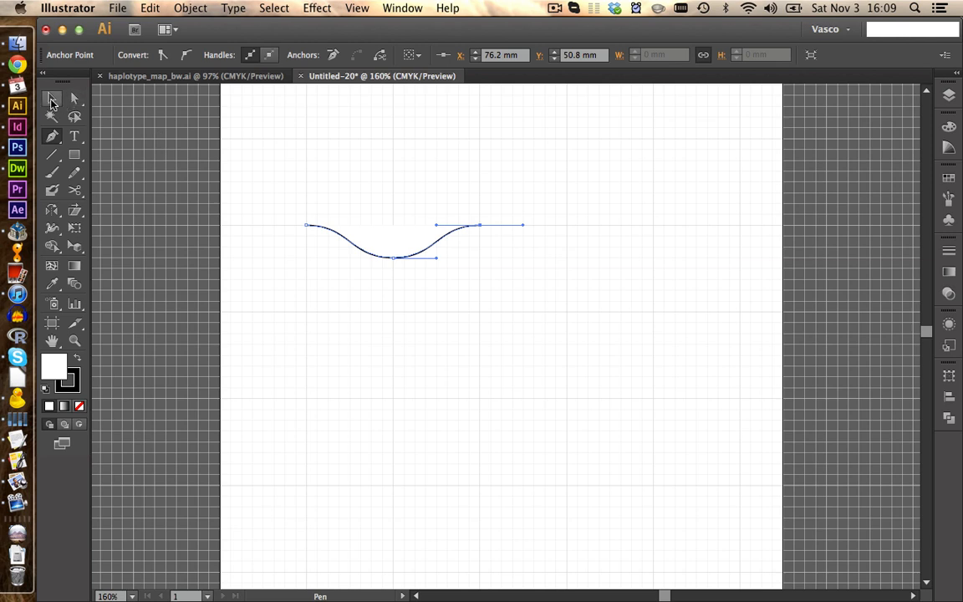
# Step: Select the wave curve and set its fill to None, keeping the black stroke
pyautogui.click(50, 99)
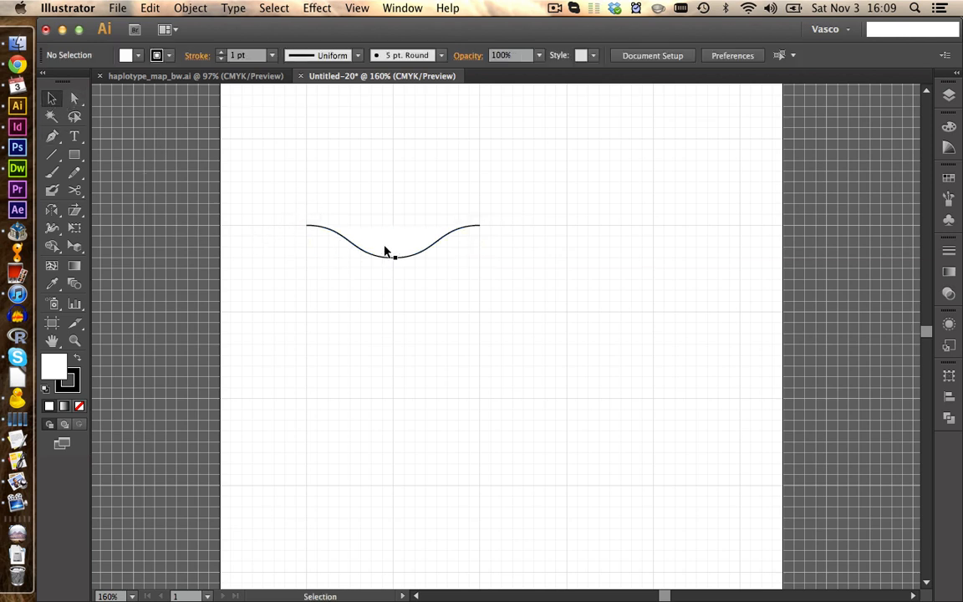
pyautogui.click(393, 241)
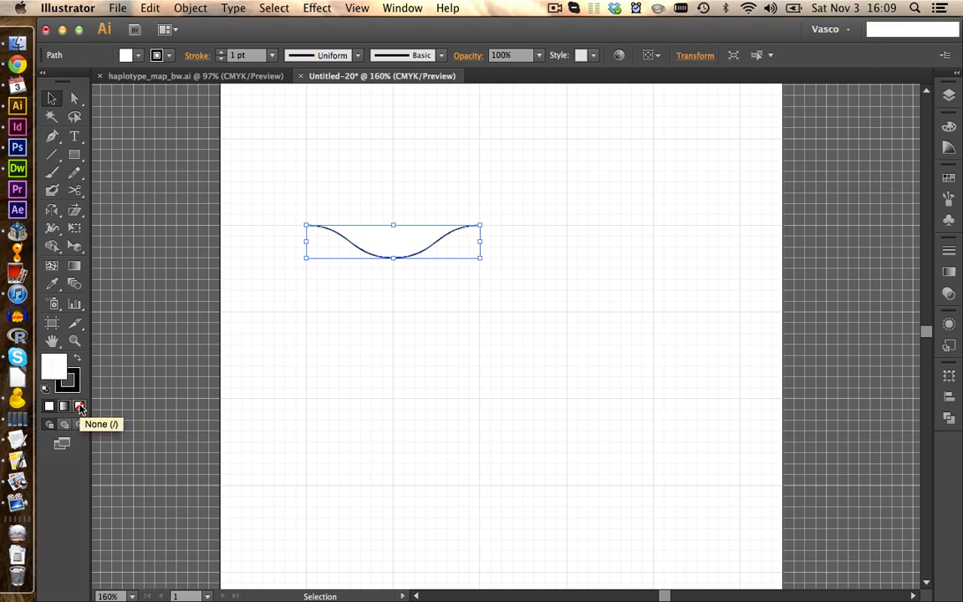
pyautogui.click(80, 407)
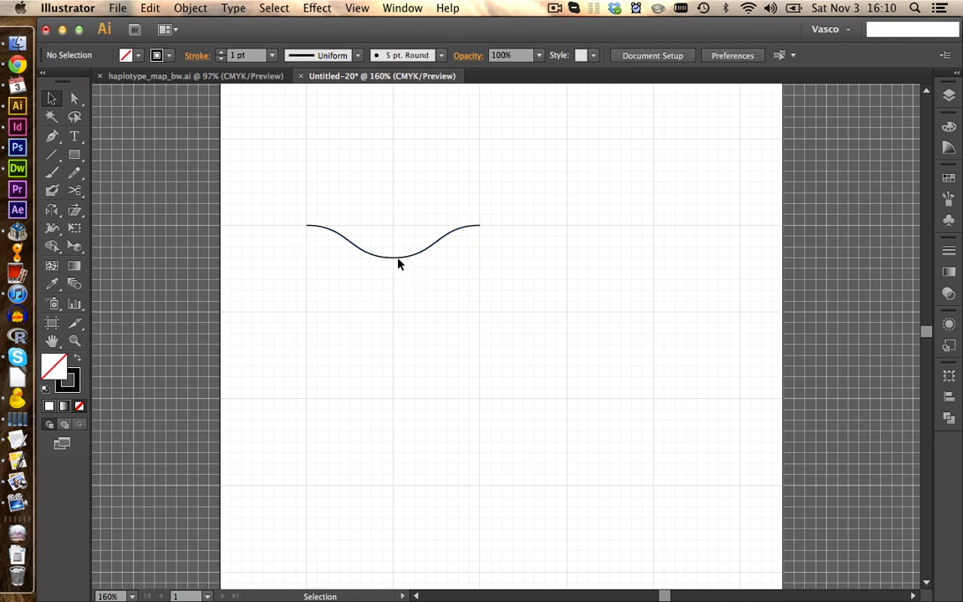
# Step: Hide the grid and leave the single wave curve selected on the page
pyautogui.click(356, 6)
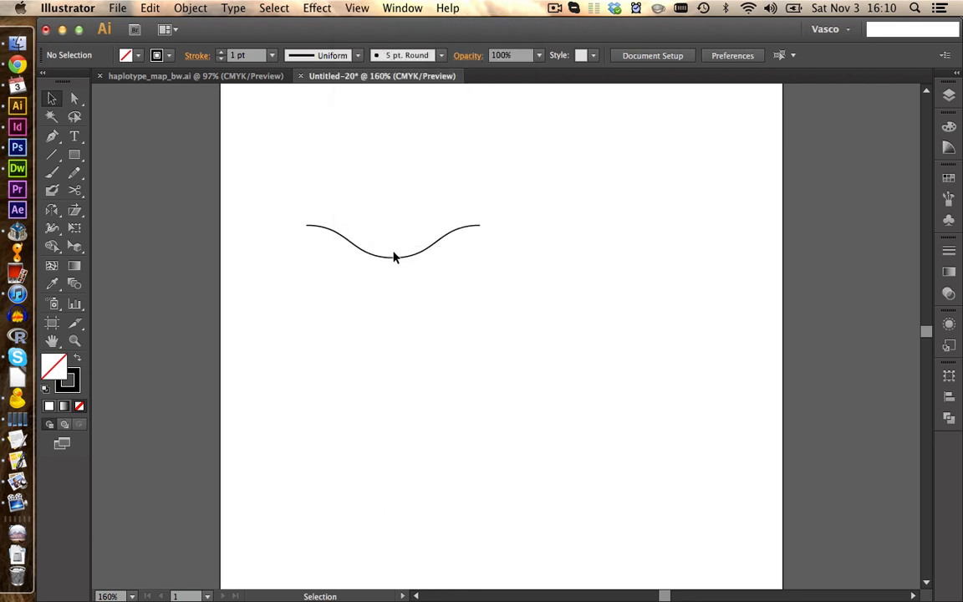
pyautogui.click(393, 251)
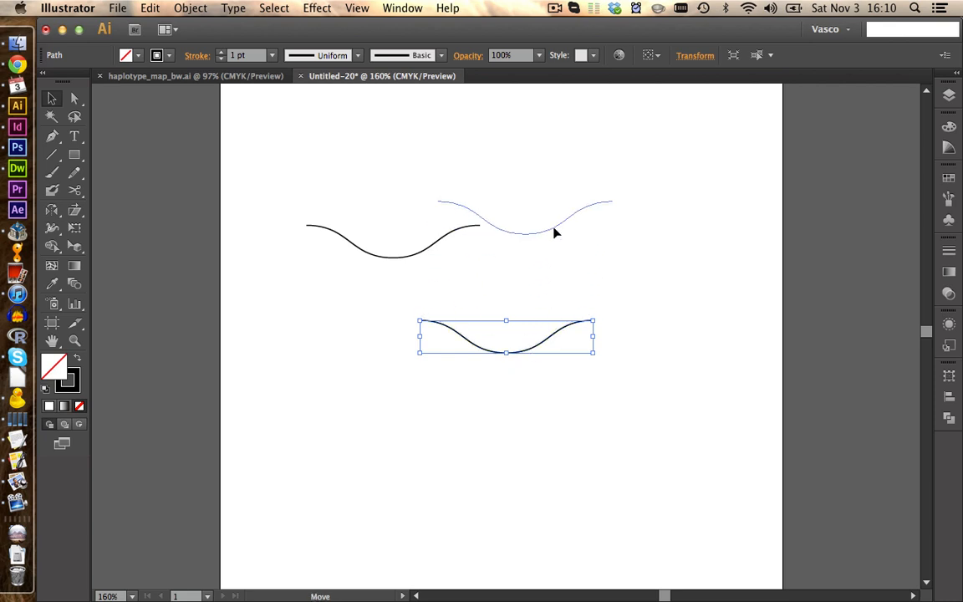
pyautogui.moveTo(505, 338); pyautogui.dragTo(566, 242)
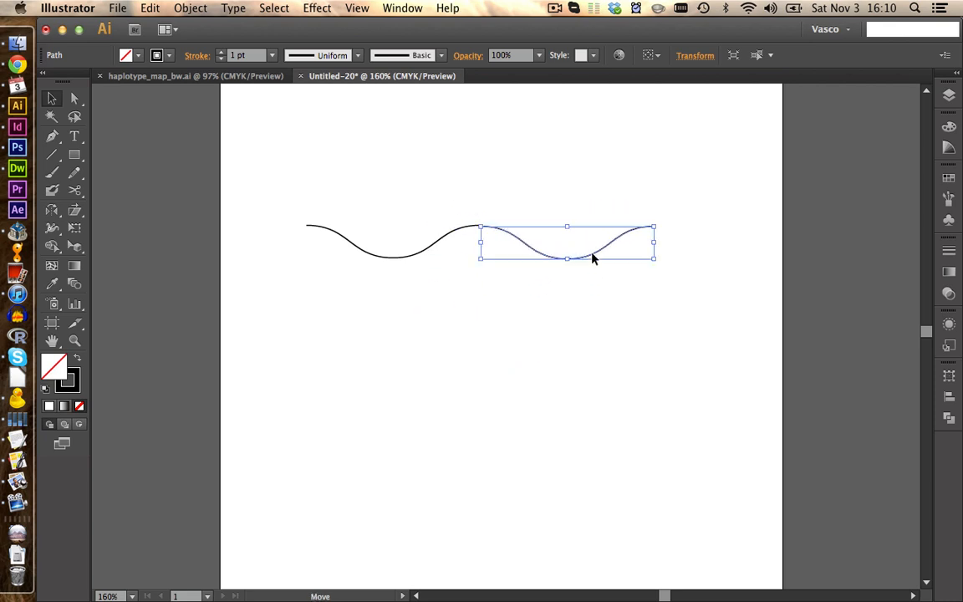
pyautogui.click(601, 291)
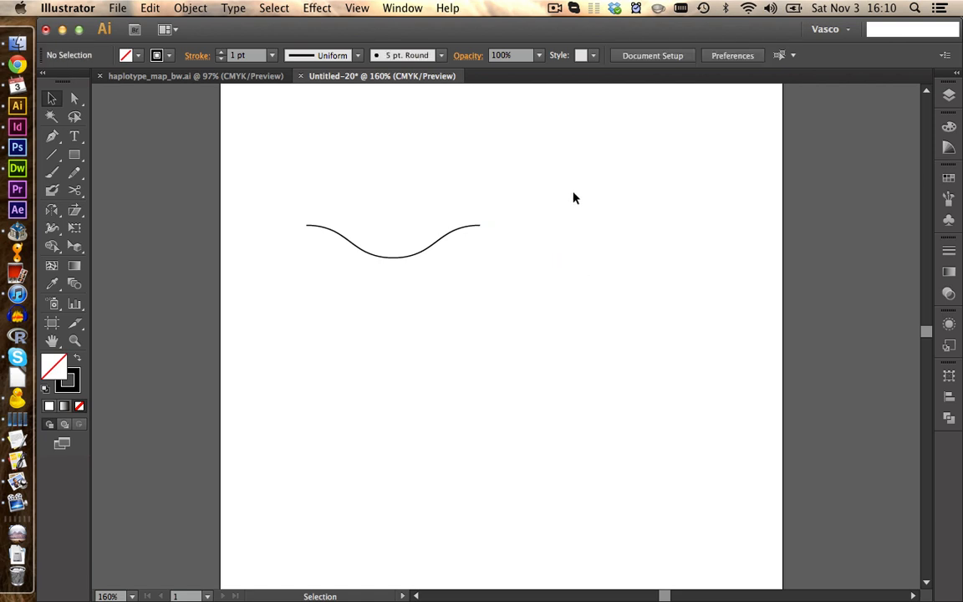
pyautogui.click(393, 251)
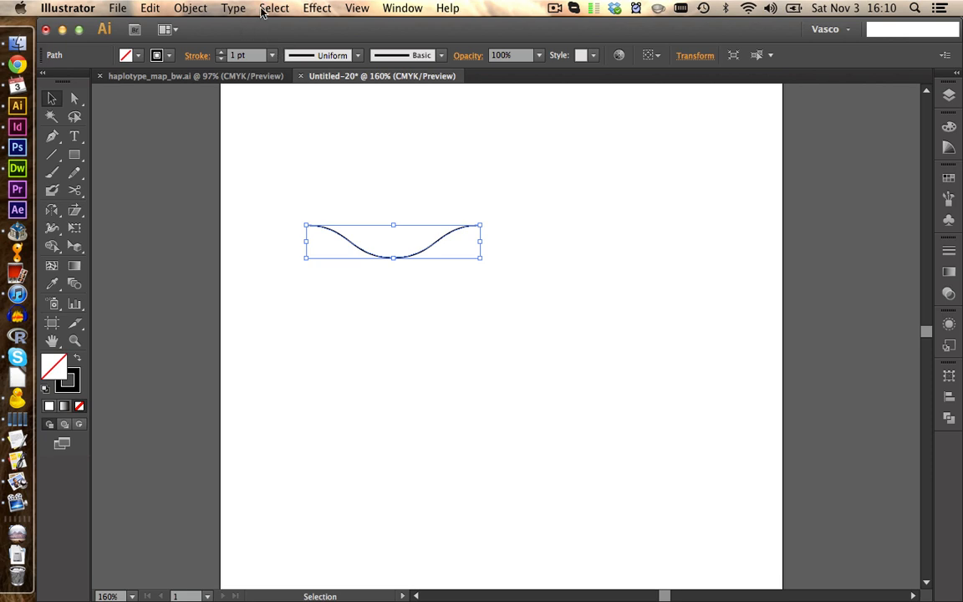
pyautogui.moveTo(292, 43)
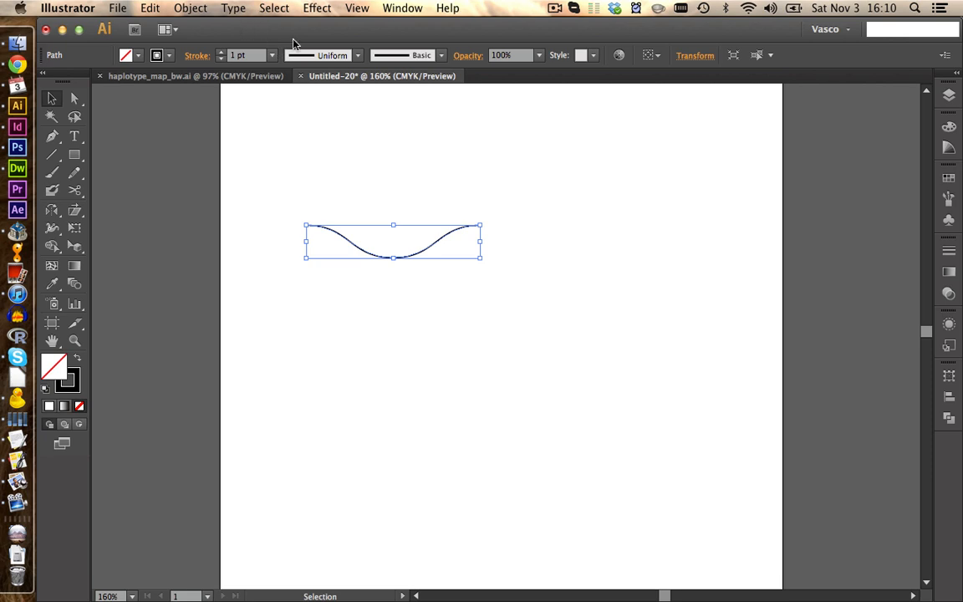
# Step: Make a new pattern from the wave curve via Object > Pattern > Make and enter pattern editing
pyautogui.click(190, 7)
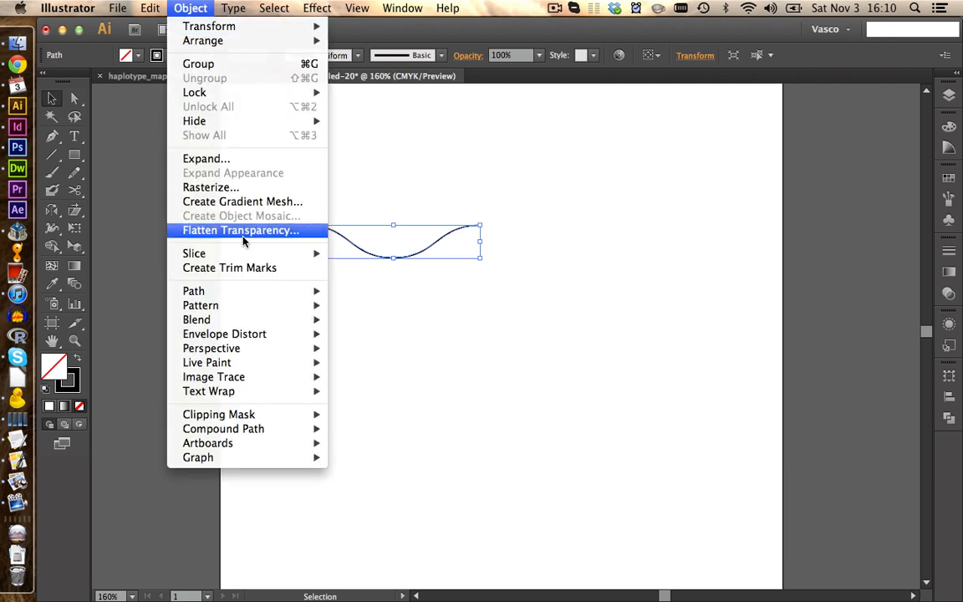
pyautogui.click(201, 304)
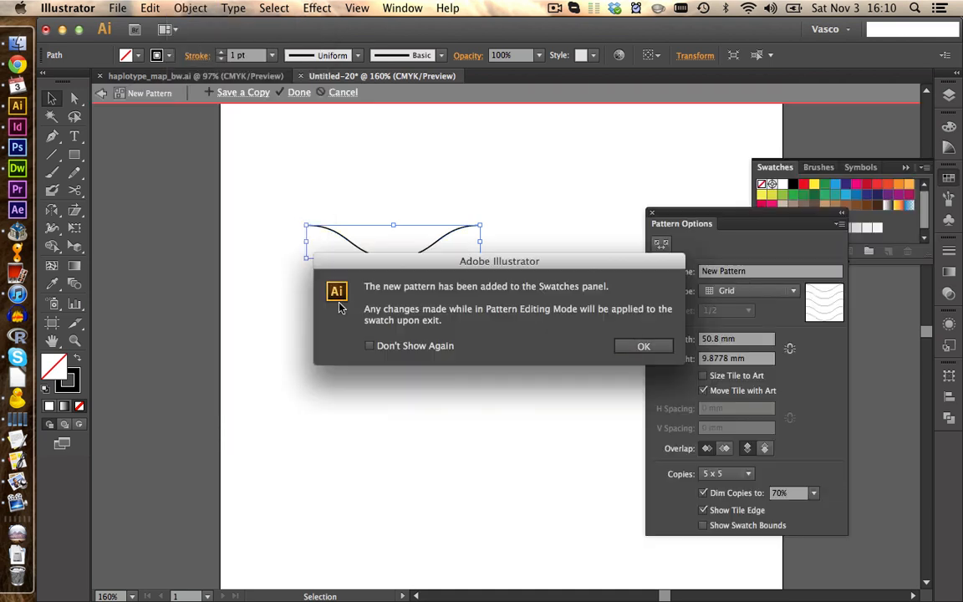
pyautogui.moveTo(727, 432)
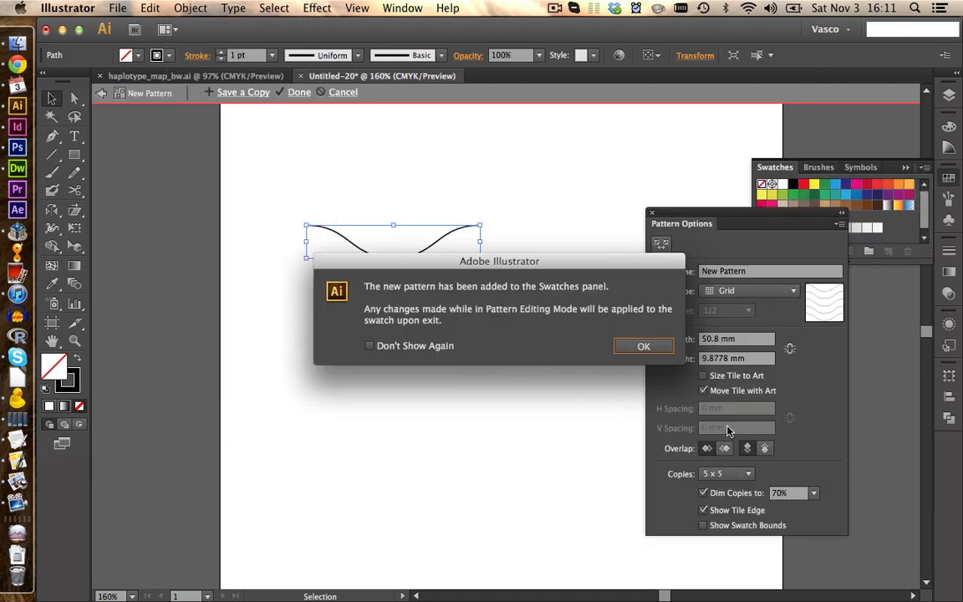
pyautogui.moveTo(404, 317)
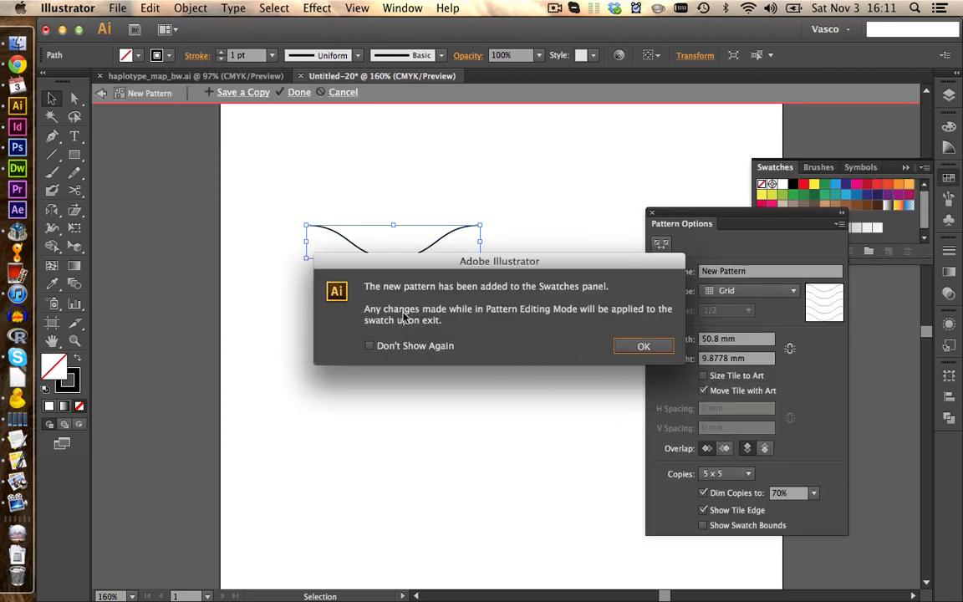
pyautogui.moveTo(441, 321)
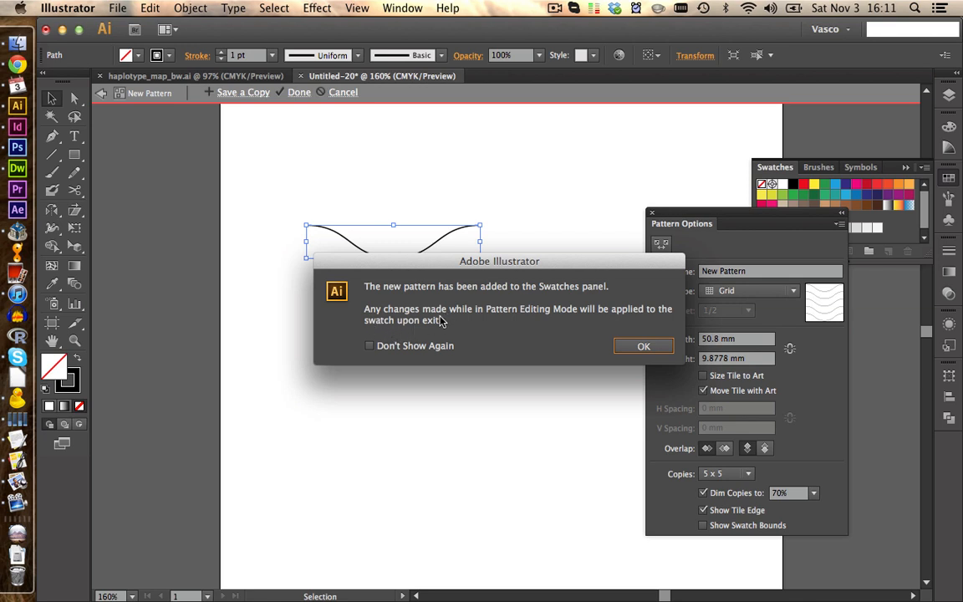
pyautogui.moveTo(644, 346)
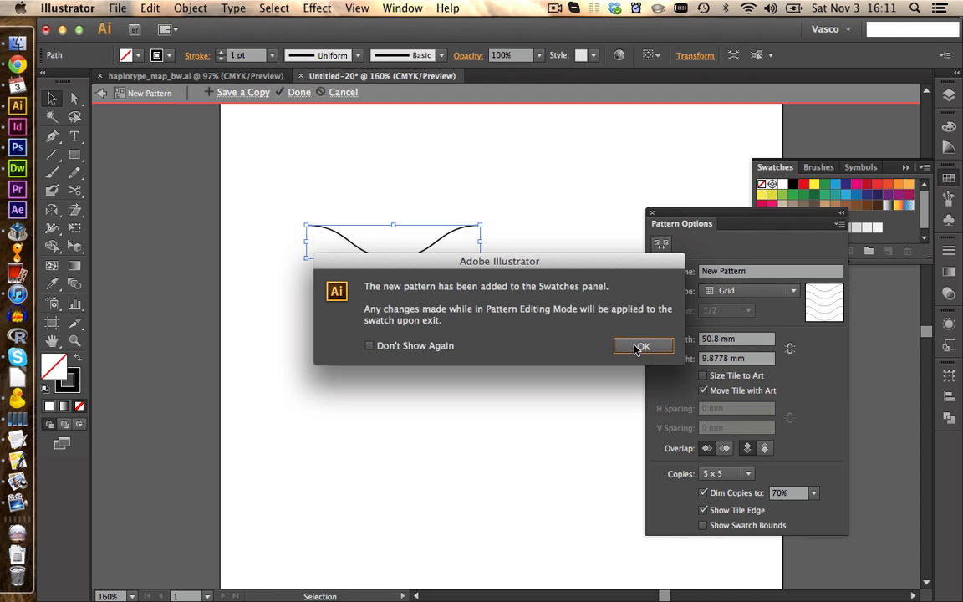
pyautogui.click(642, 346)
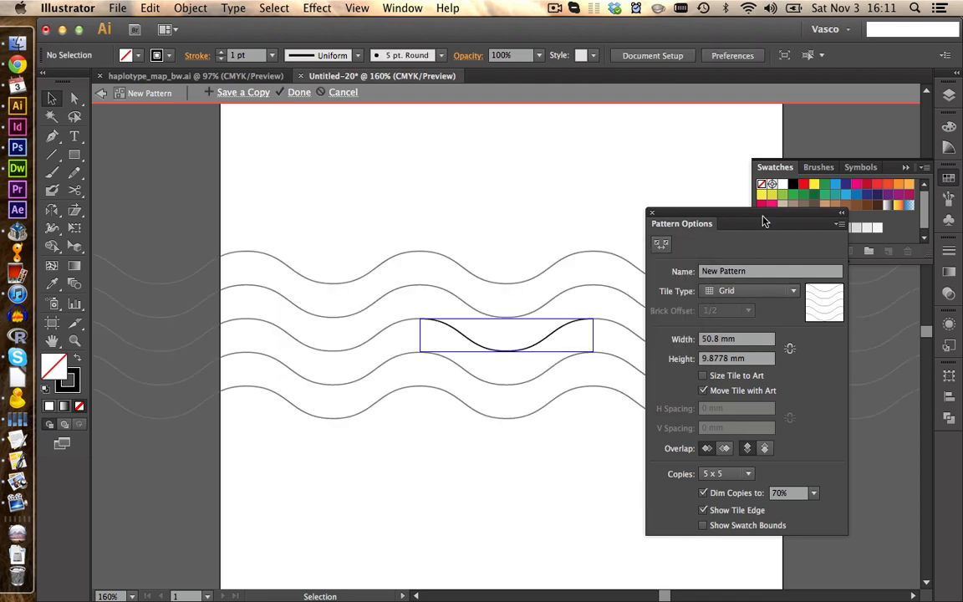
pyautogui.moveTo(762, 224); pyautogui.dragTo(727, 257)
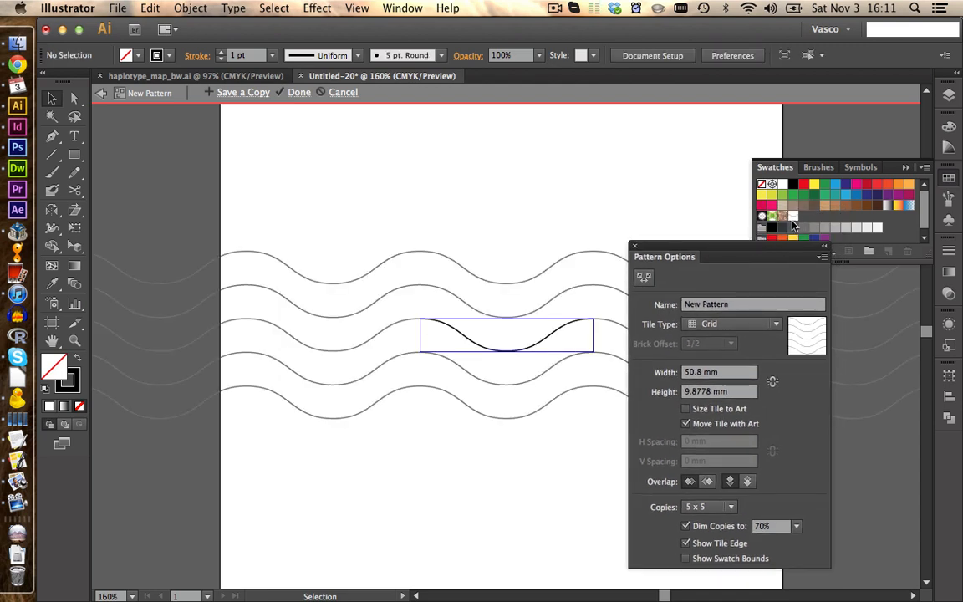
pyautogui.moveTo(652, 392)
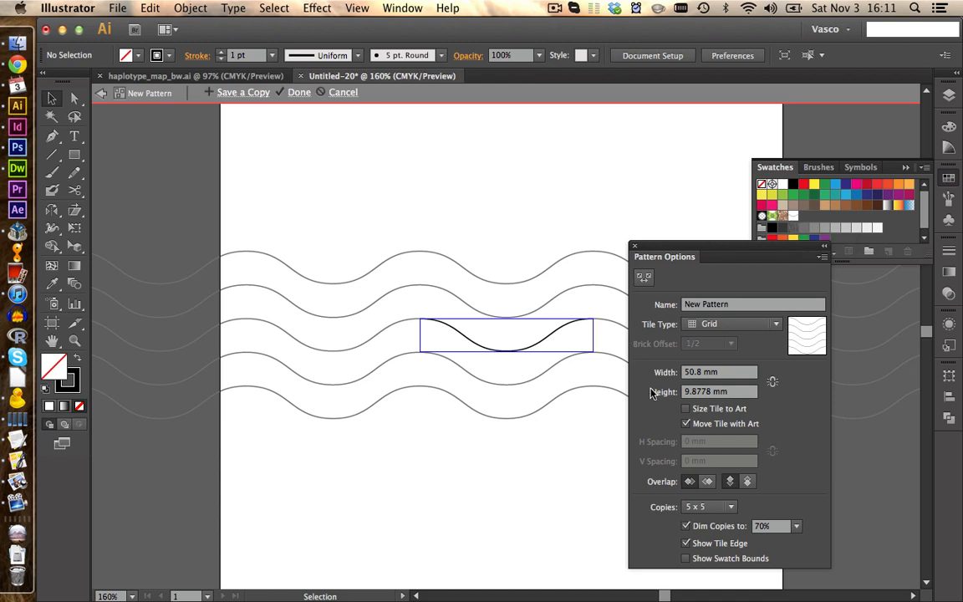
pyautogui.moveTo(682, 431)
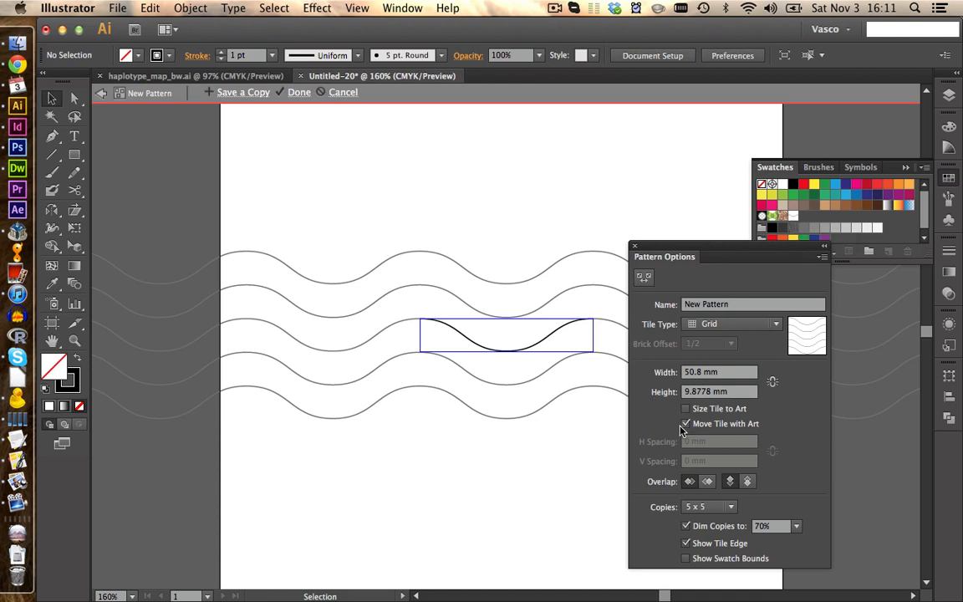
pyautogui.moveTo(662, 394)
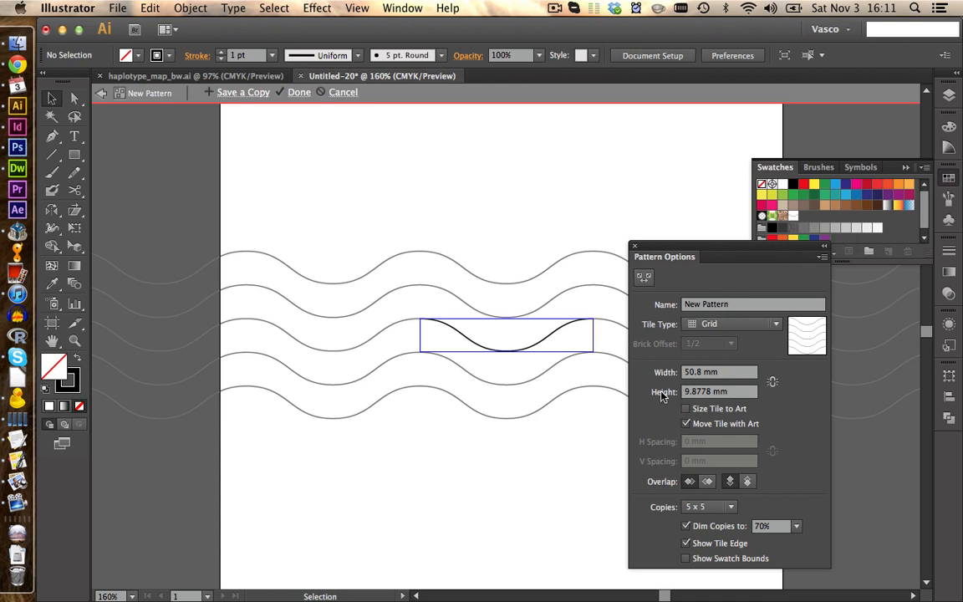
pyautogui.moveTo(304, 108)
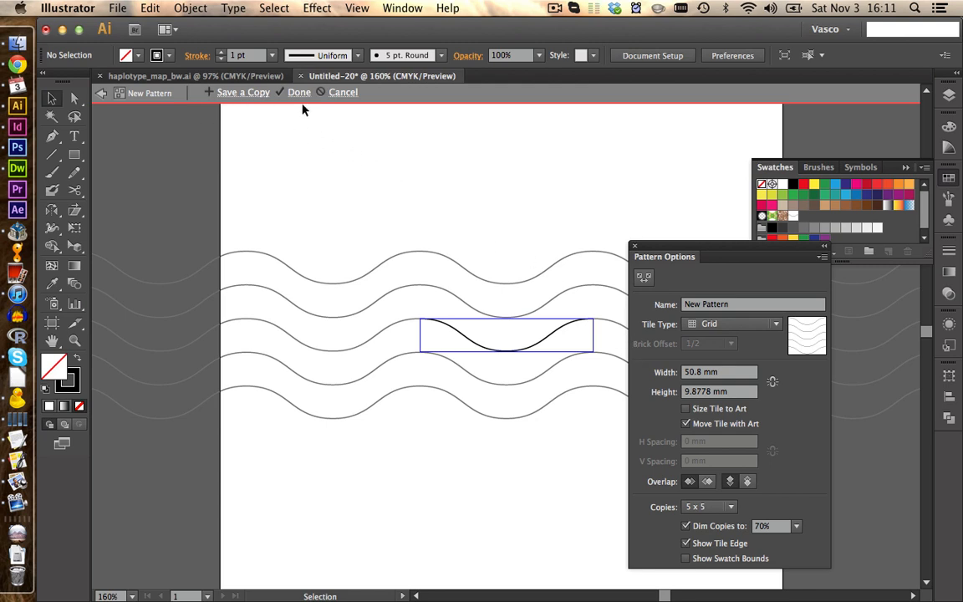
pyautogui.moveTo(395, 125)
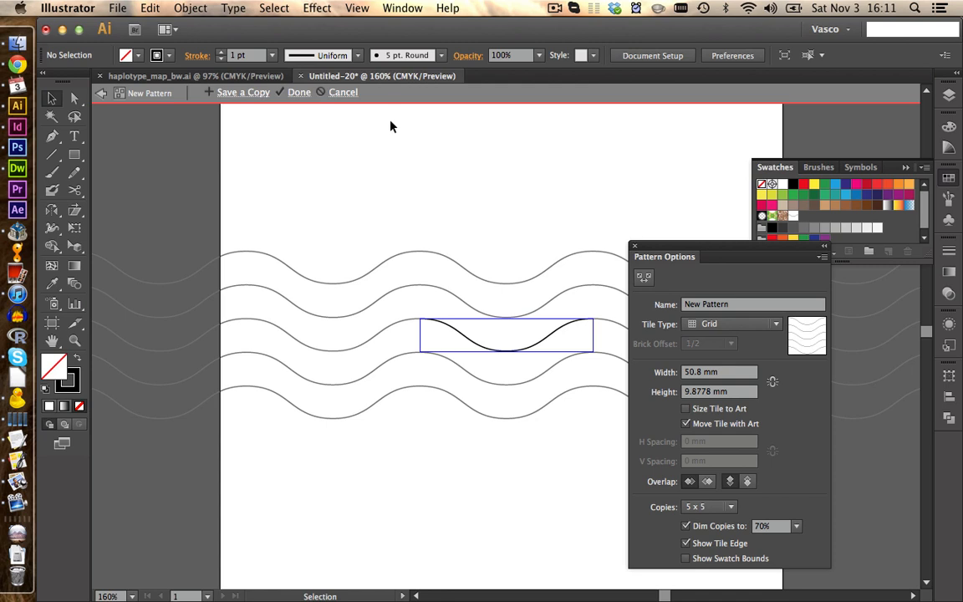
pyautogui.moveTo(240, 100)
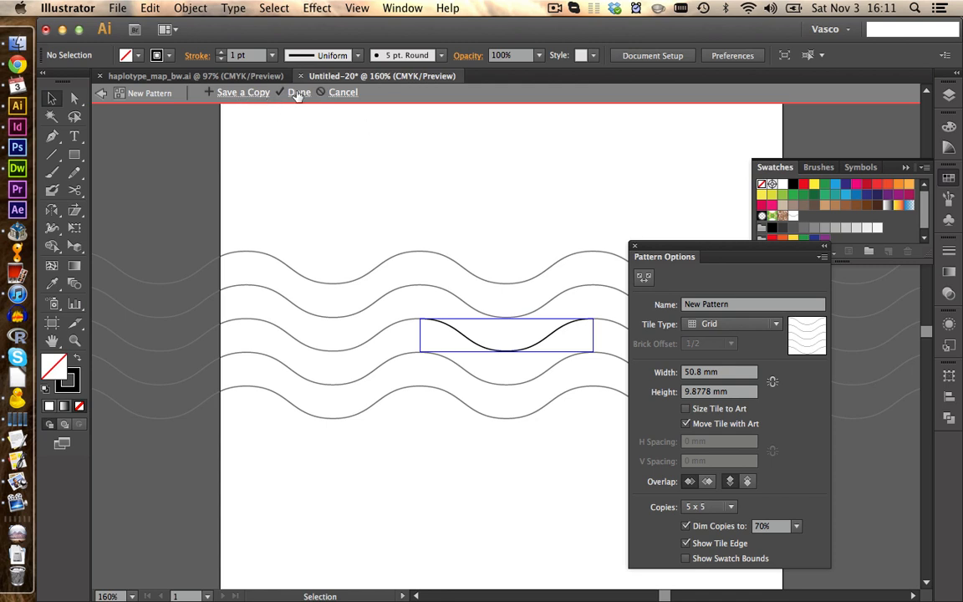
pyautogui.moveTo(281, 110)
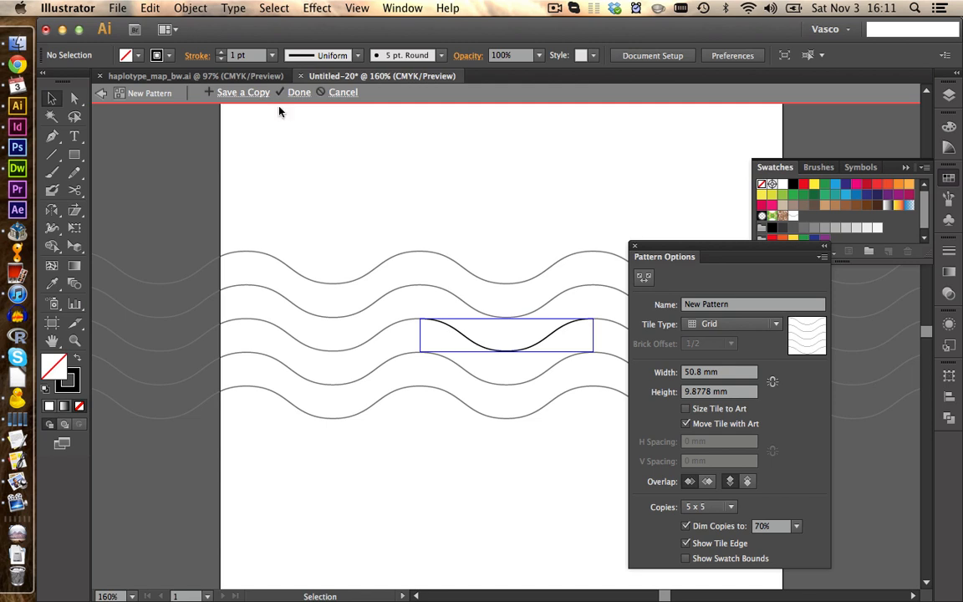
pyautogui.moveTo(481, 315)
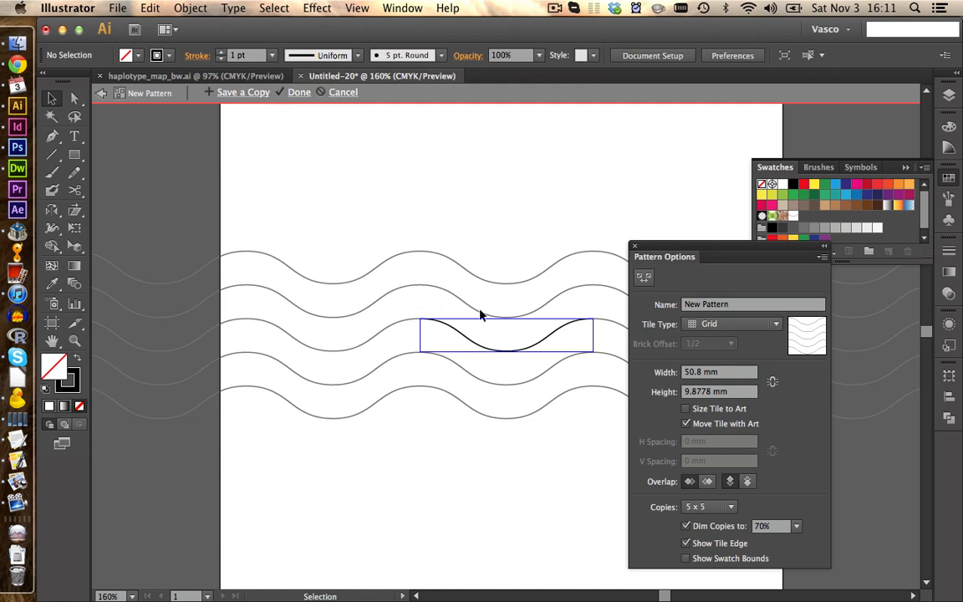
pyautogui.moveTo(799, 226)
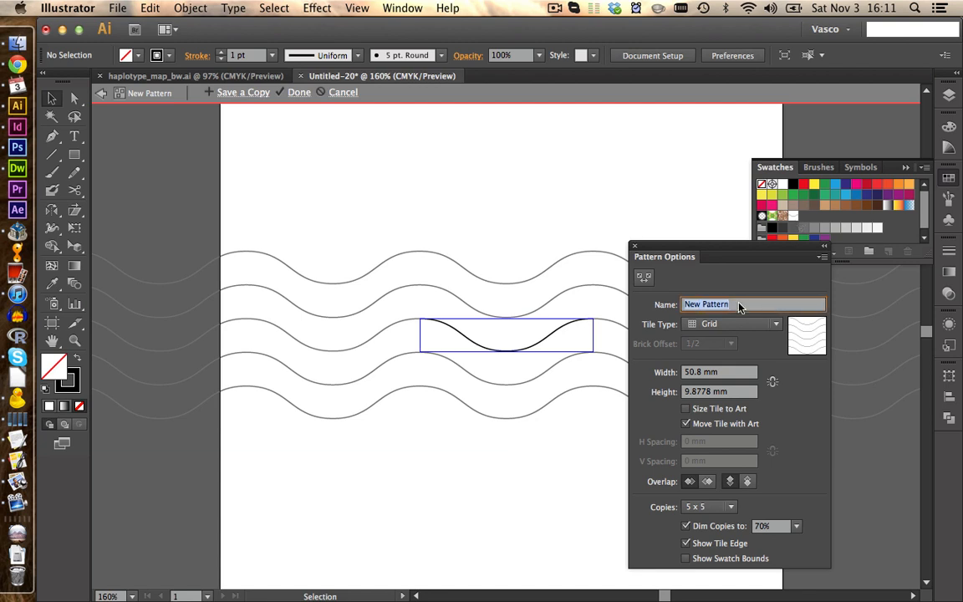
# Step: Name the pattern 'Wave' and size its tile to the art with 0 mm spacing
pyautogui.write('Wave')
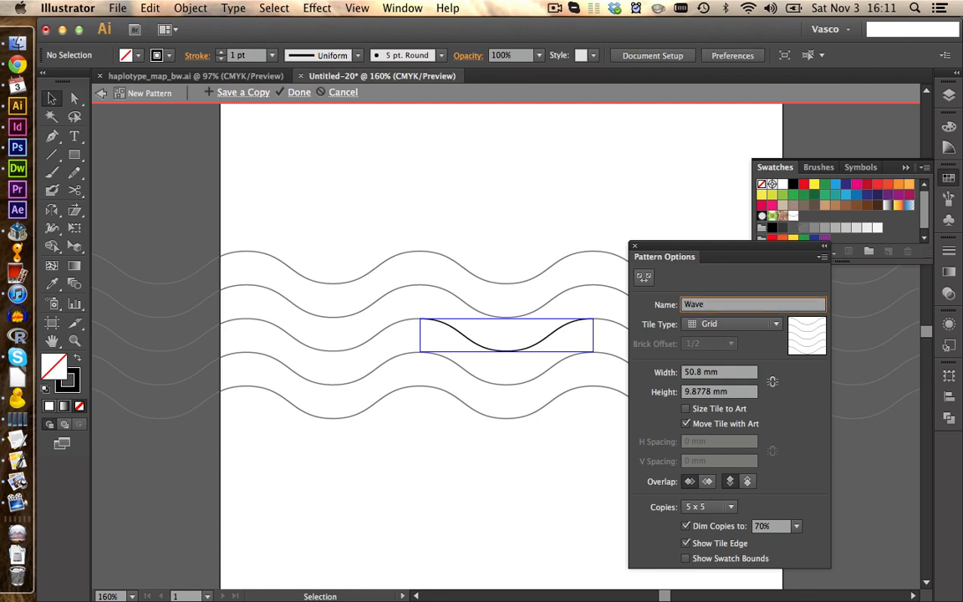
pyautogui.moveTo(644, 278)
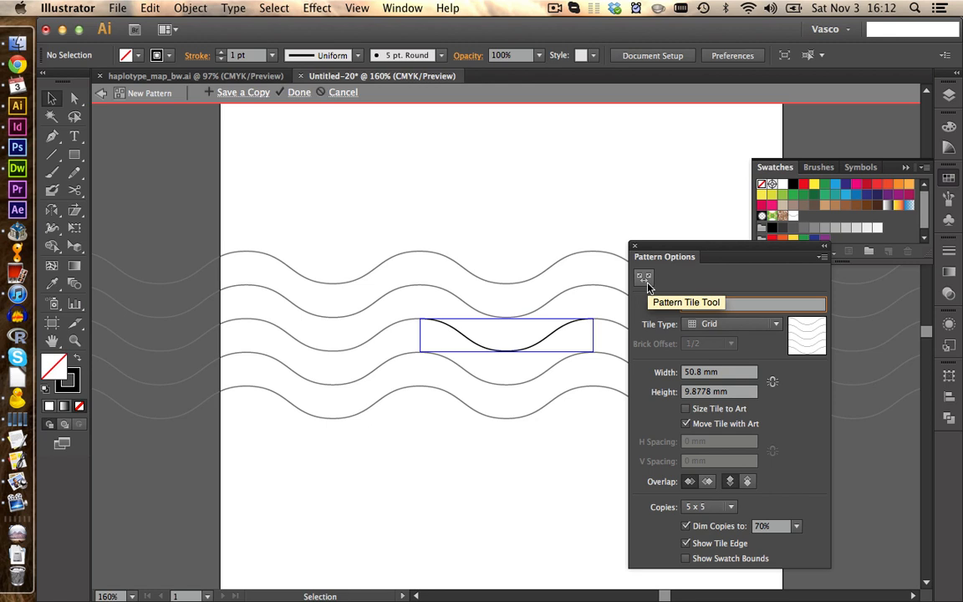
pyautogui.click(642, 278)
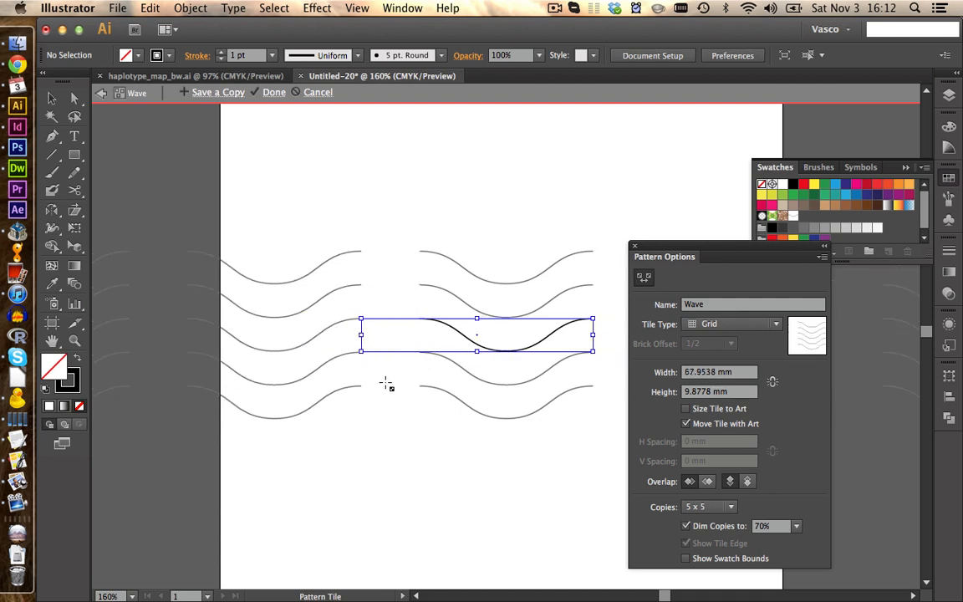
pyautogui.moveTo(472, 349)
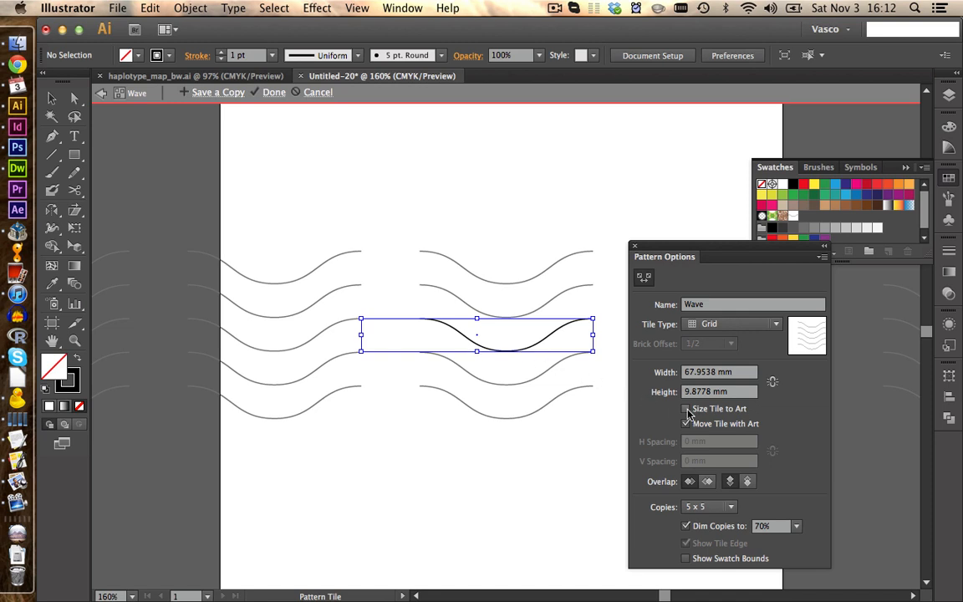
pyautogui.click(686, 408)
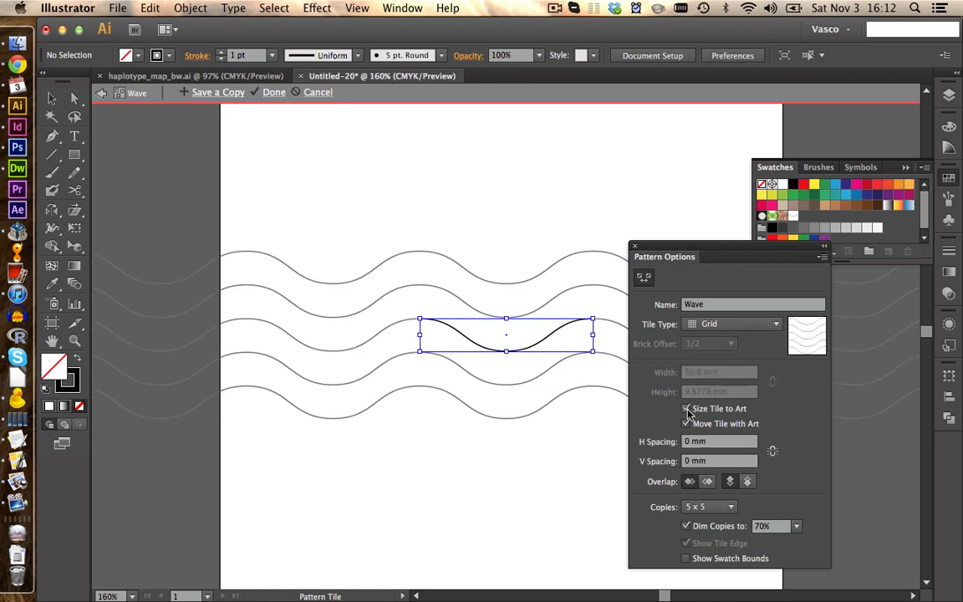
pyautogui.click(685, 408)
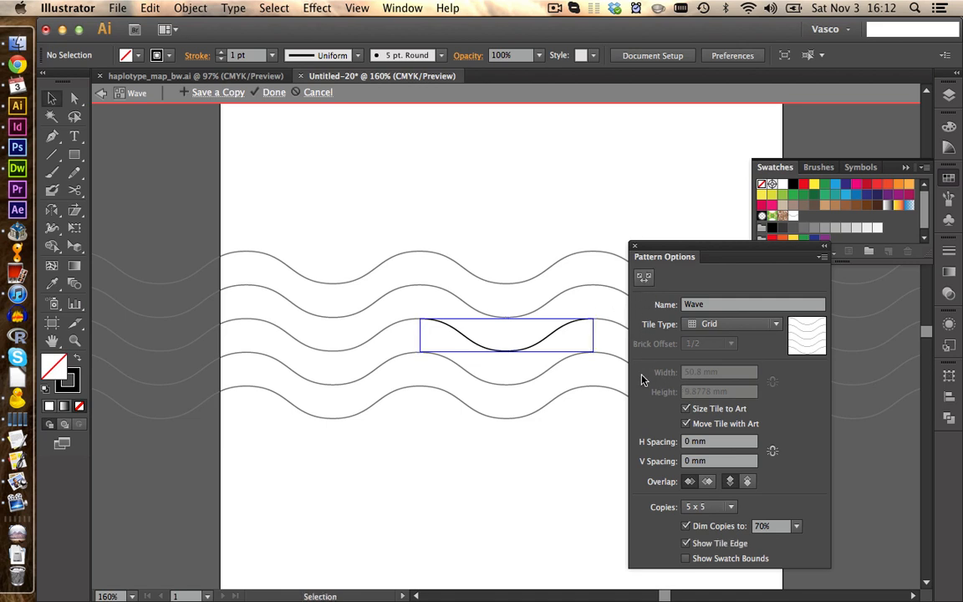
pyautogui.moveTo(712, 378)
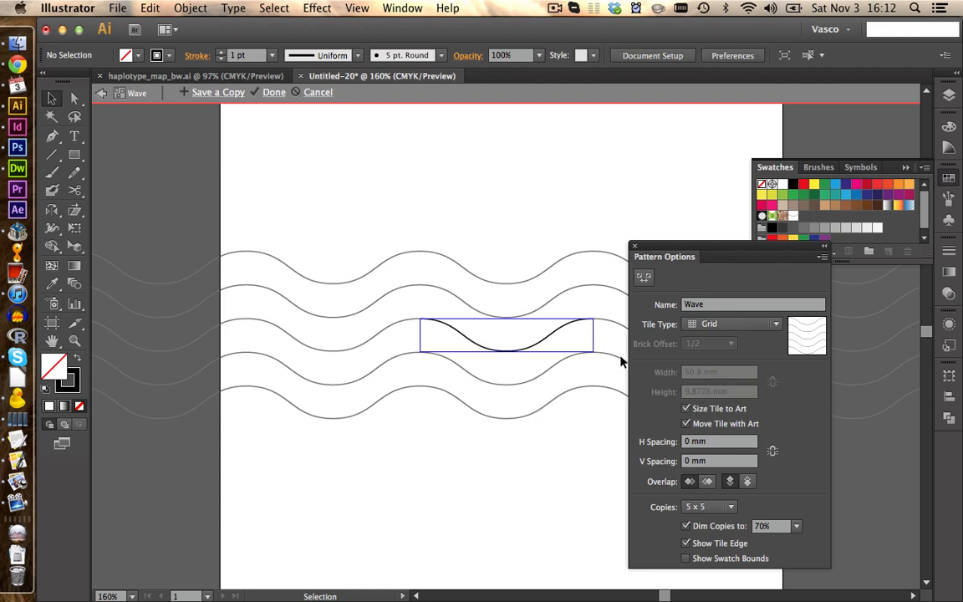
pyautogui.moveTo(642, 393)
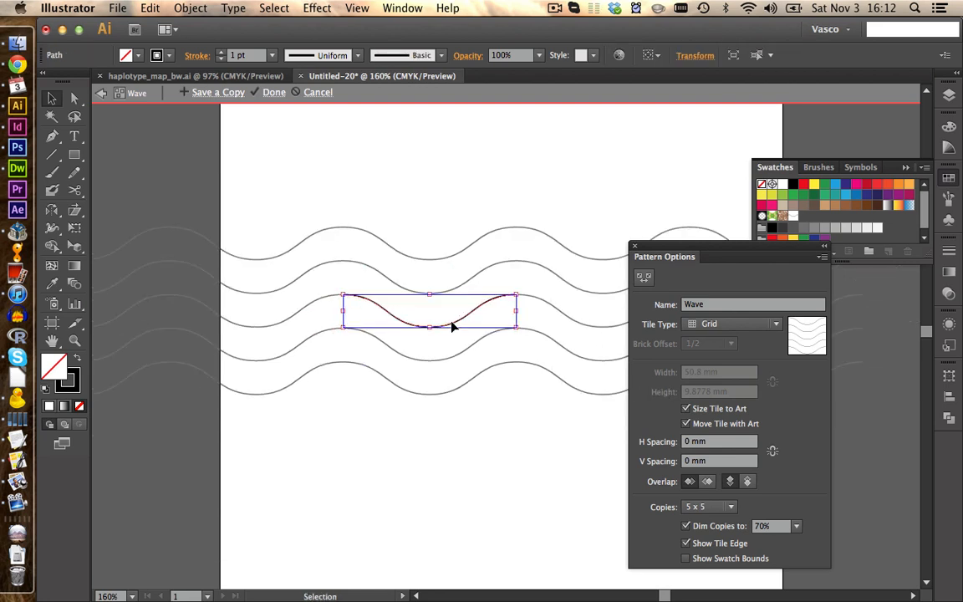
pyautogui.moveTo(508, 338)
pyautogui.write('2')
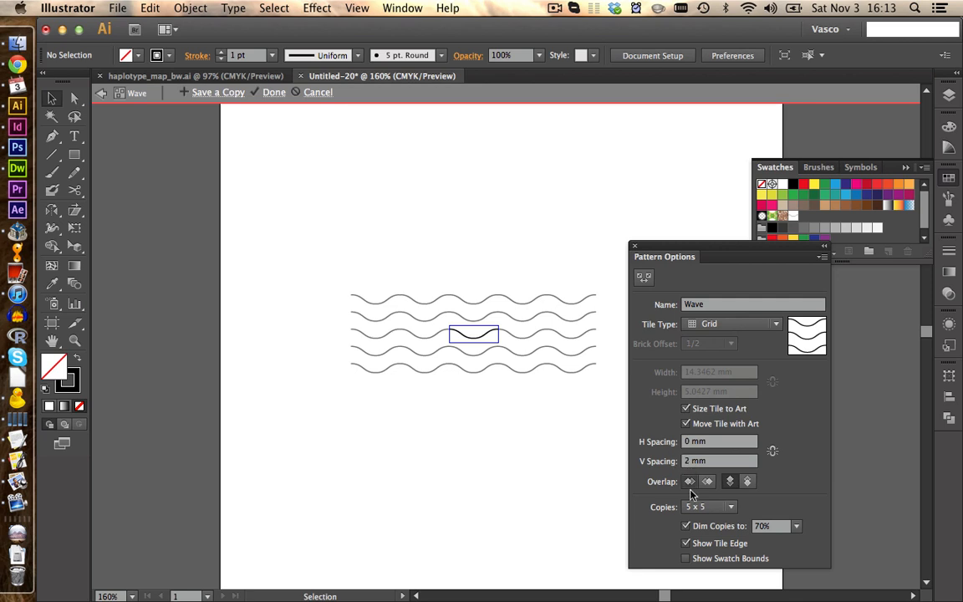
# Step: Thicken the wave stroke to 2 pt and show the 9×9 pattern copies undimmed
pyautogui.click(709, 506)
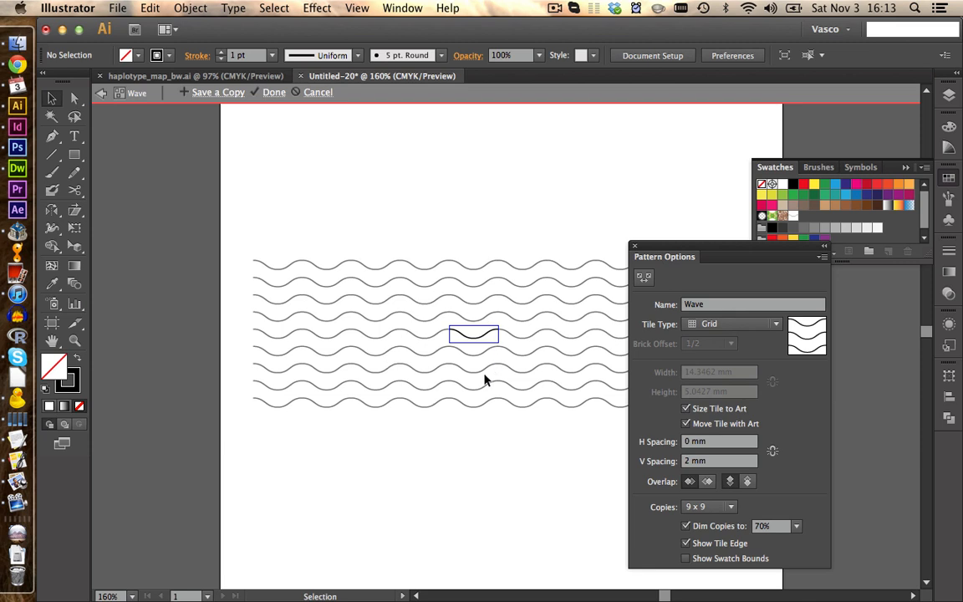
pyautogui.moveTo(471, 411)
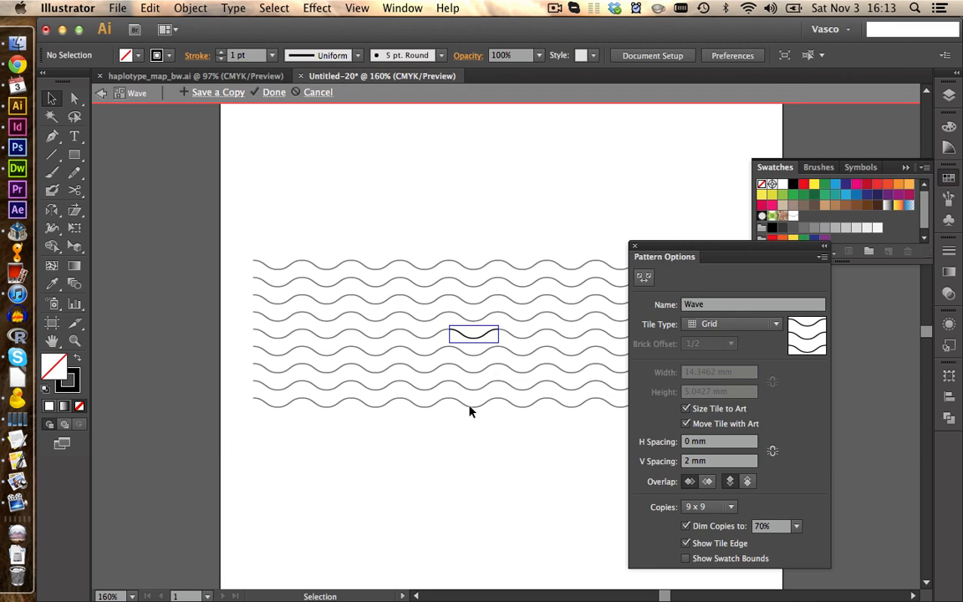
pyautogui.moveTo(483, 342)
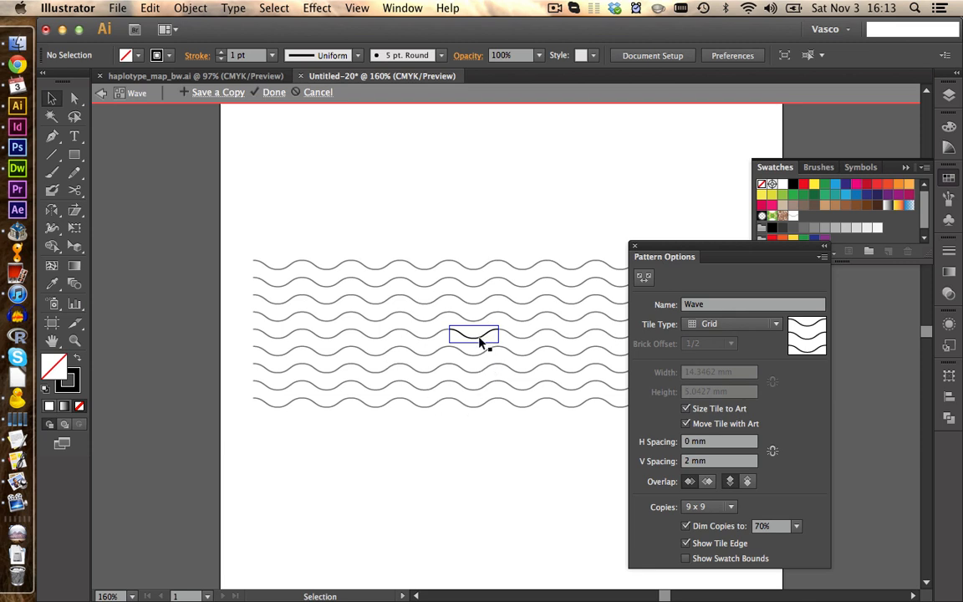
pyautogui.click(475, 334)
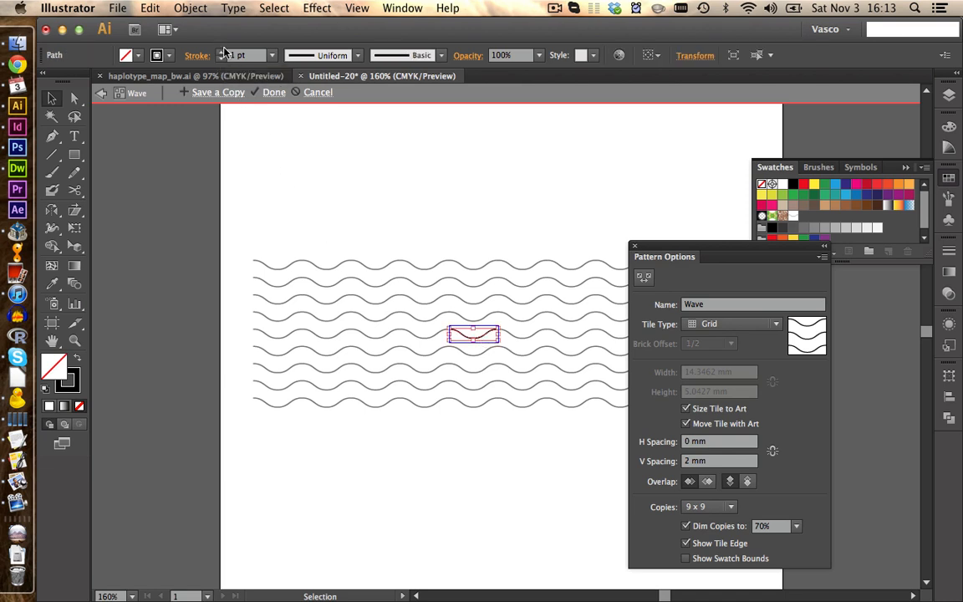
pyautogui.click(224, 55)
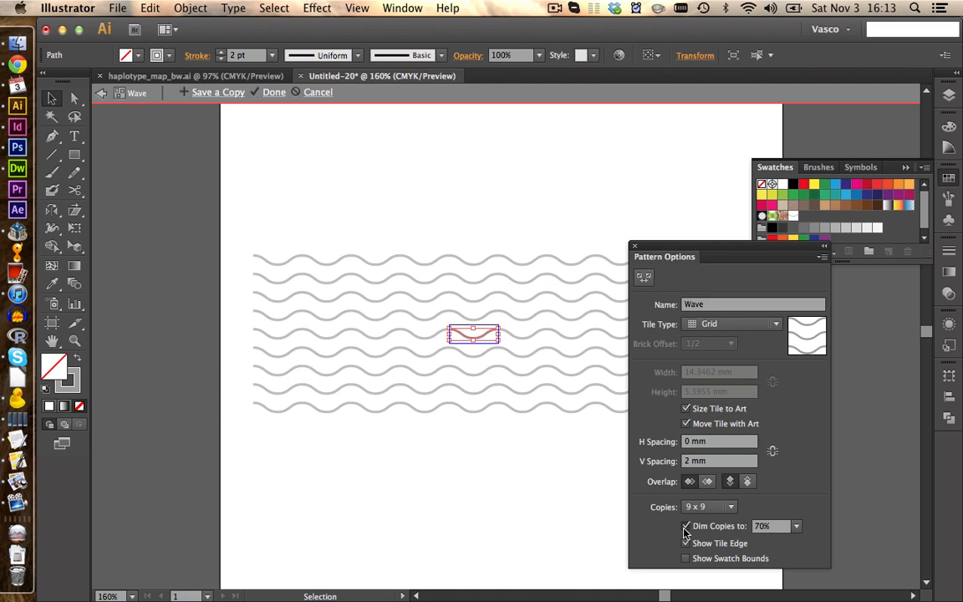
pyautogui.click(685, 525)
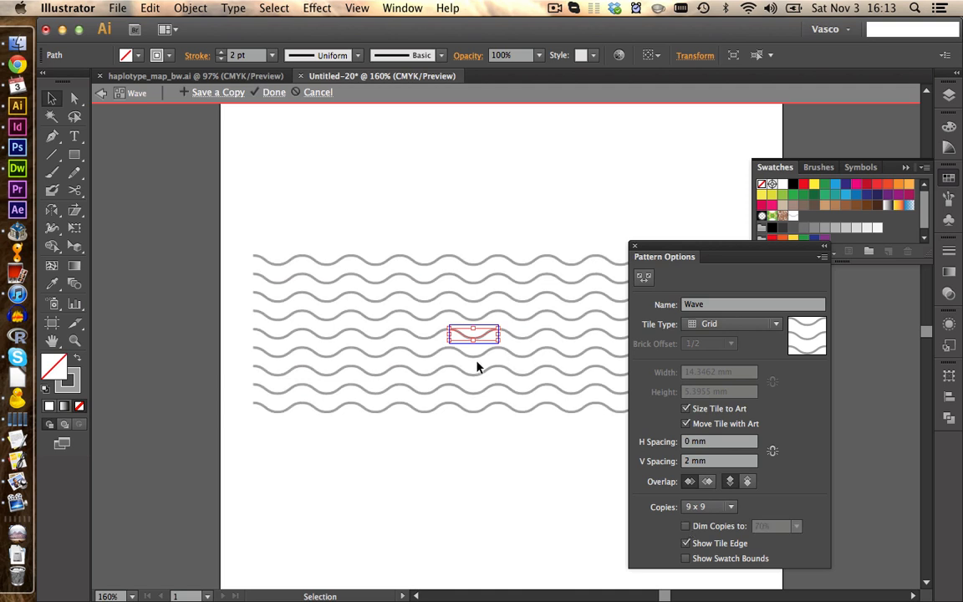
pyautogui.moveTo(461, 365)
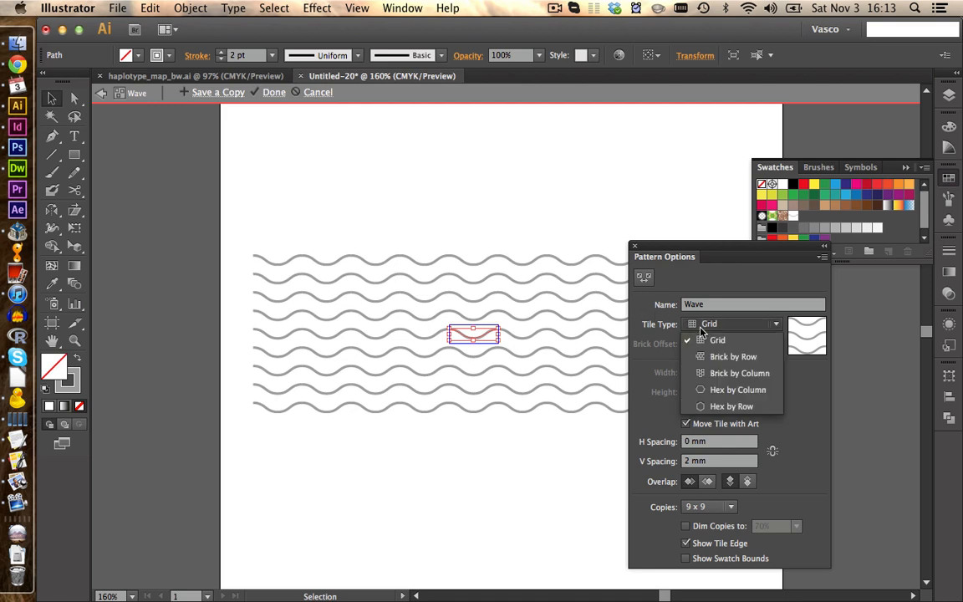
pyautogui.moveTo(712, 356)
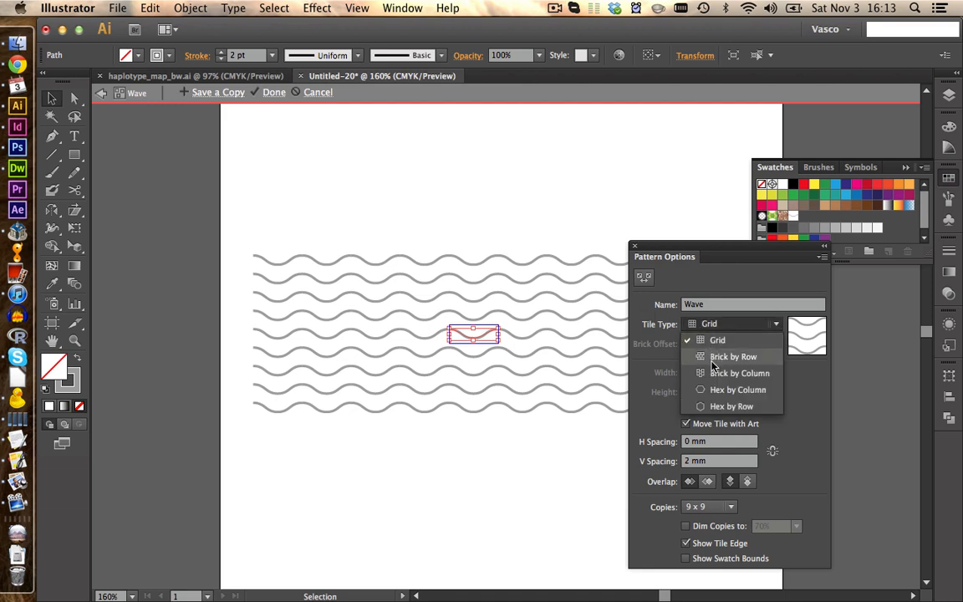
pyautogui.moveTo(712, 365)
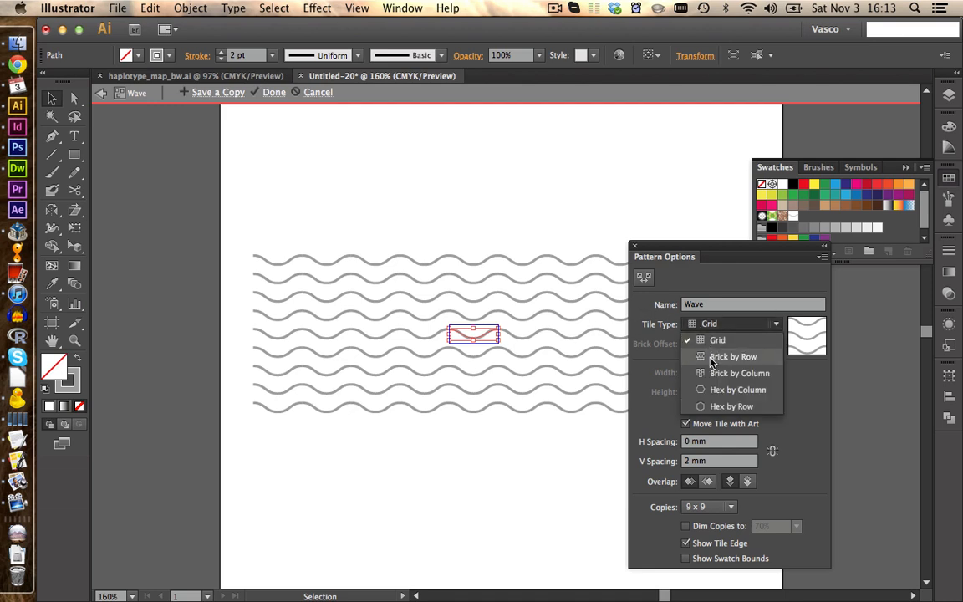
pyautogui.click(732, 356)
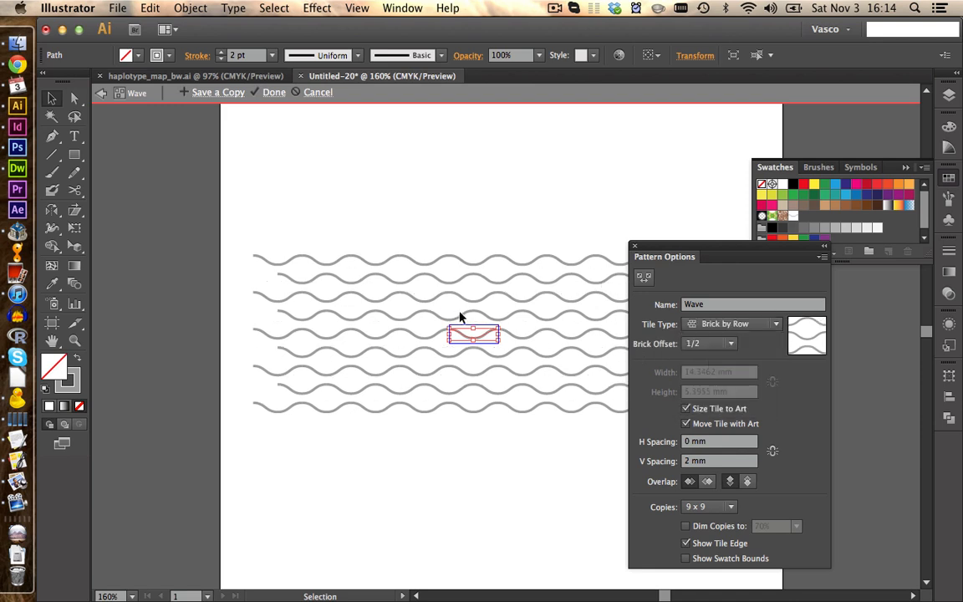
pyautogui.click(709, 343)
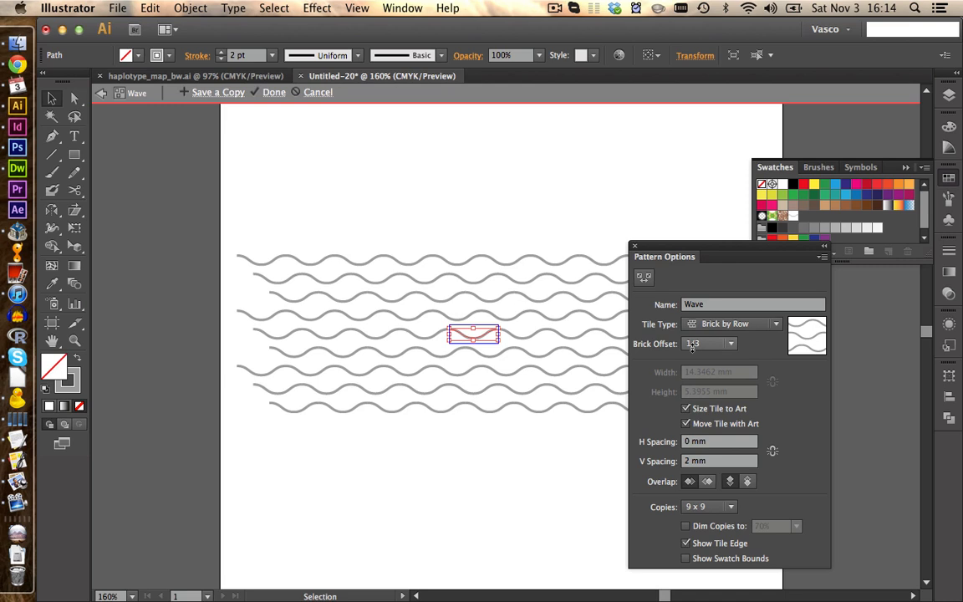
pyautogui.click(709, 342)
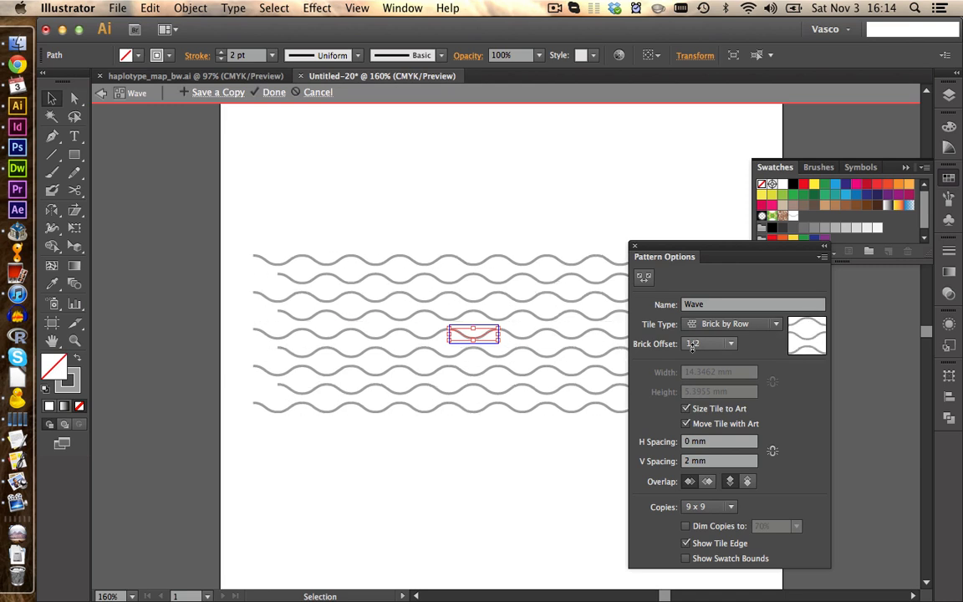
pyautogui.click(708, 344)
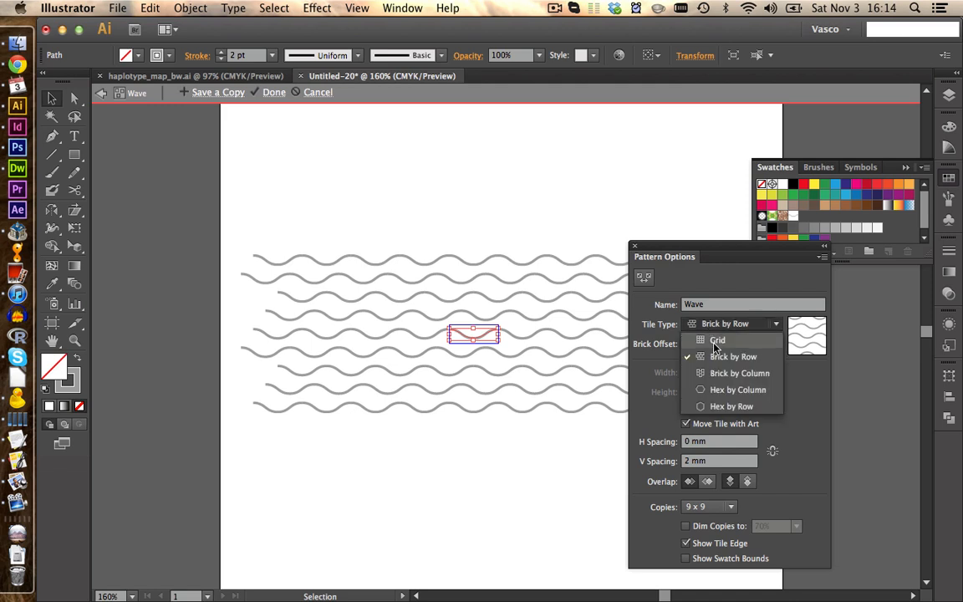
pyautogui.click(717, 339)
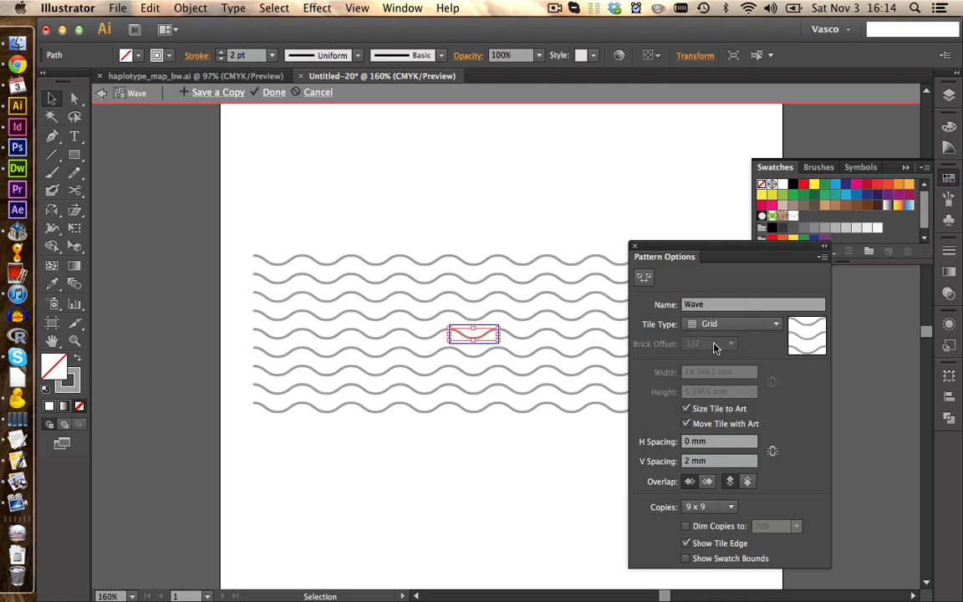
pyautogui.click(171, 345)
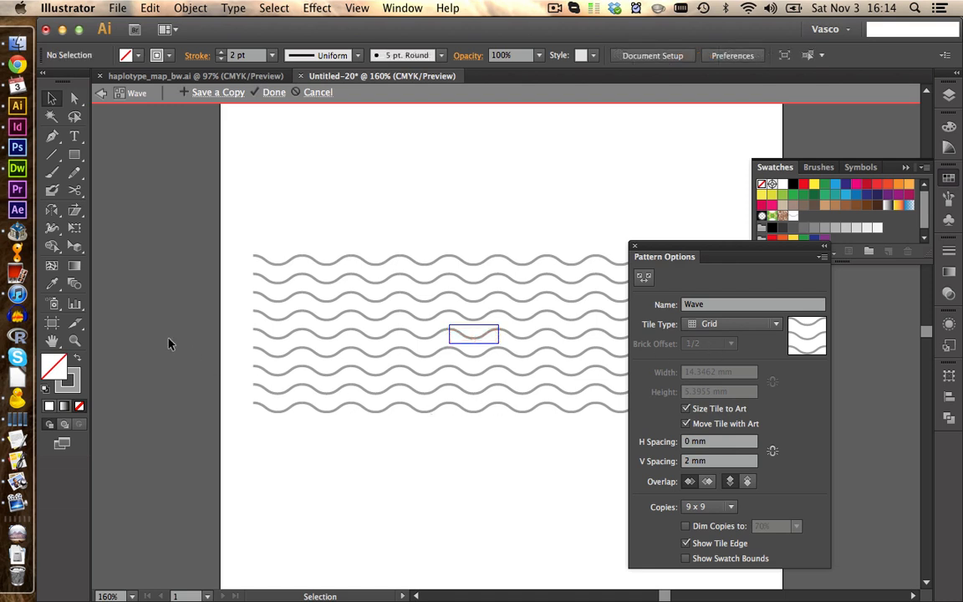
pyautogui.click(73, 154)
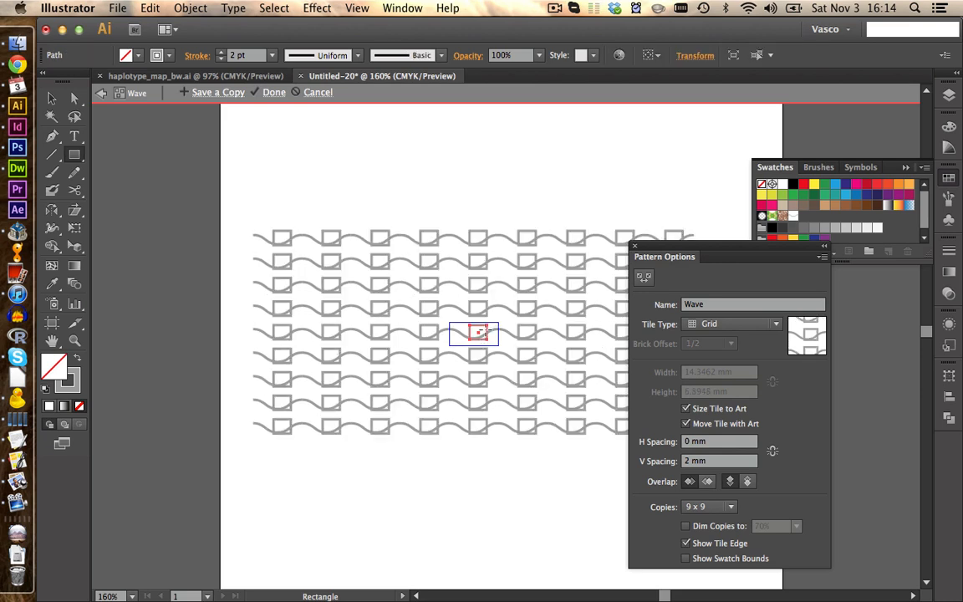
pyautogui.moveTo(441, 335)
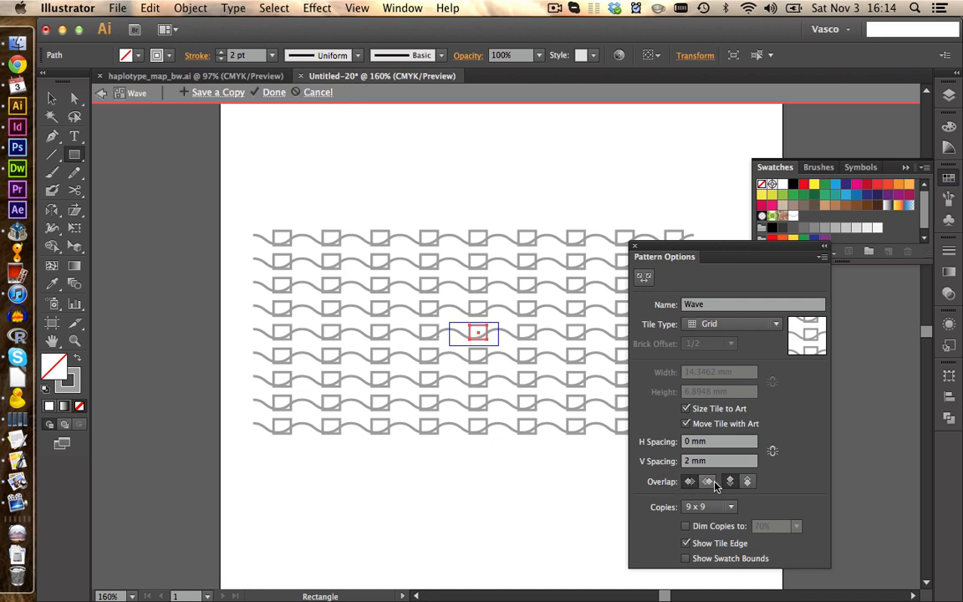
pyautogui.moveTo(744, 482)
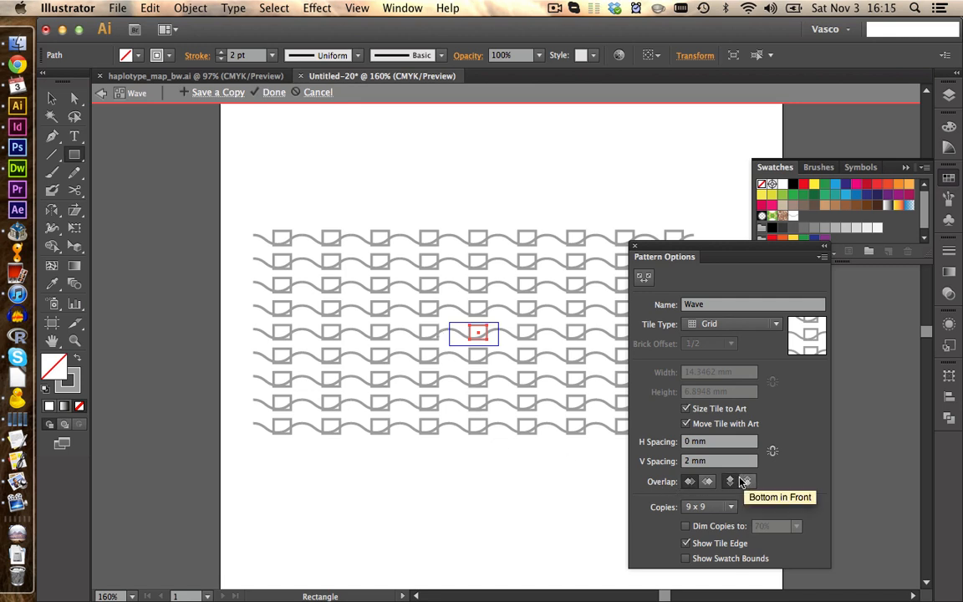
pyautogui.press('cmd+z')
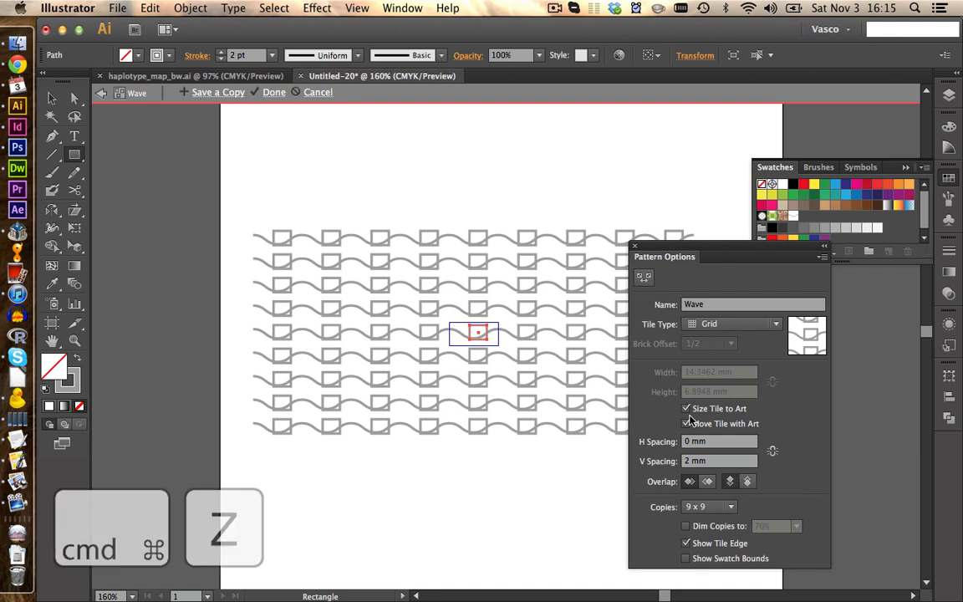
pyautogui.press('cmd+z')
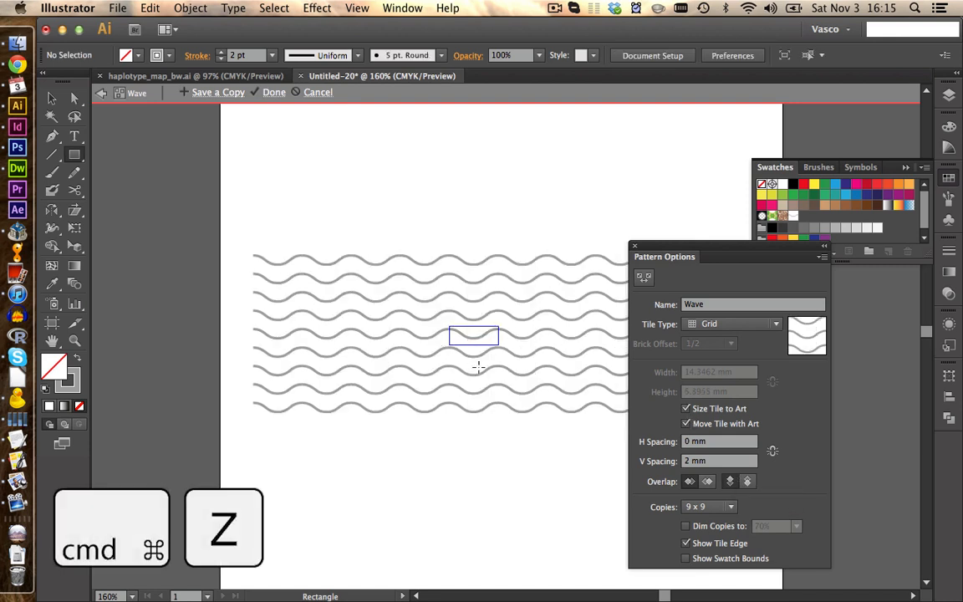
# Step: Finish editing the Wave pattern and return to the single wave curve document
pyautogui.press('cmd+z')
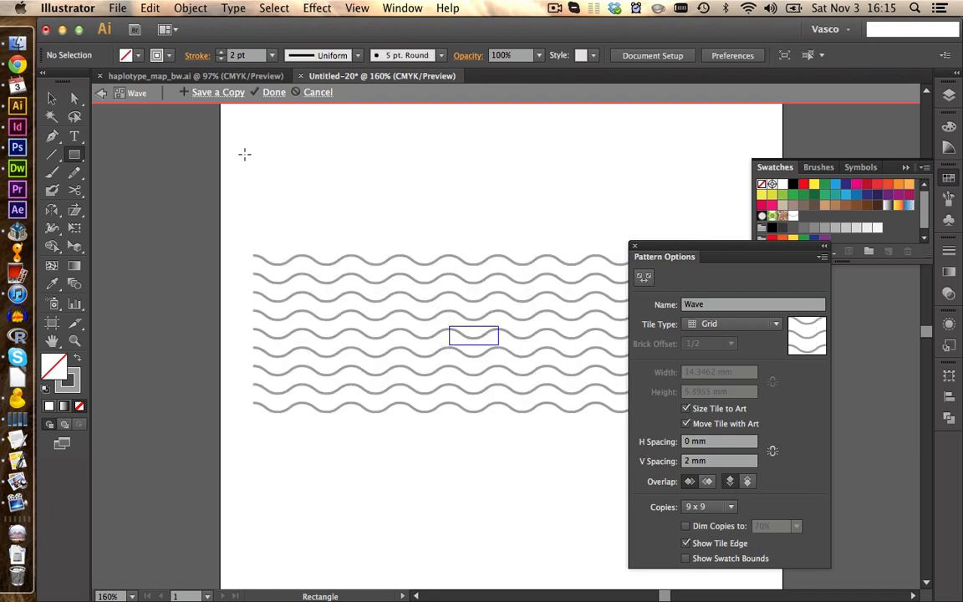
pyautogui.click(274, 92)
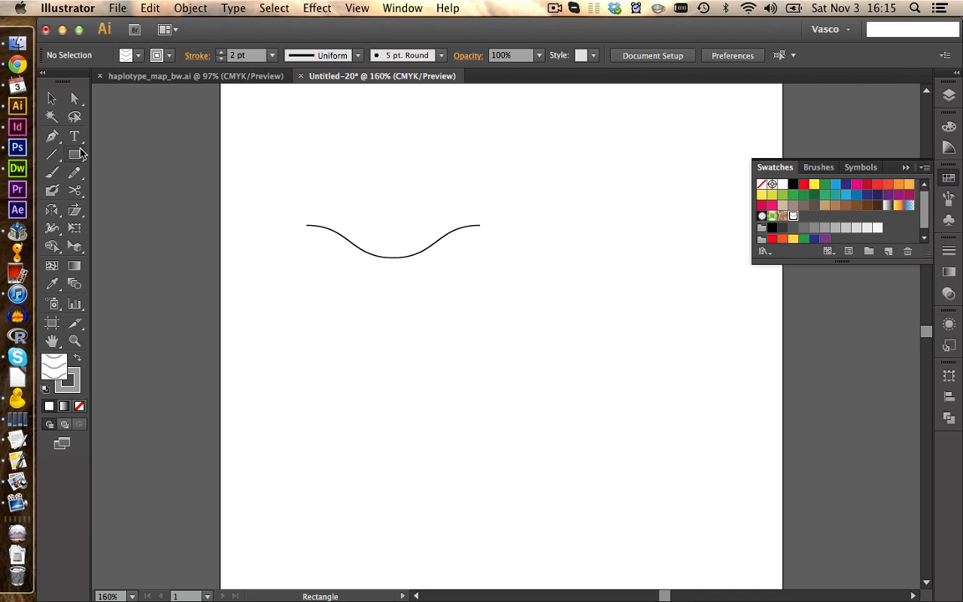
# Step: Draw a tall rectangle filled with the Wave pattern and zoom in on it
pyautogui.moveTo(482, 159); pyautogui.dragTo(718, 481)
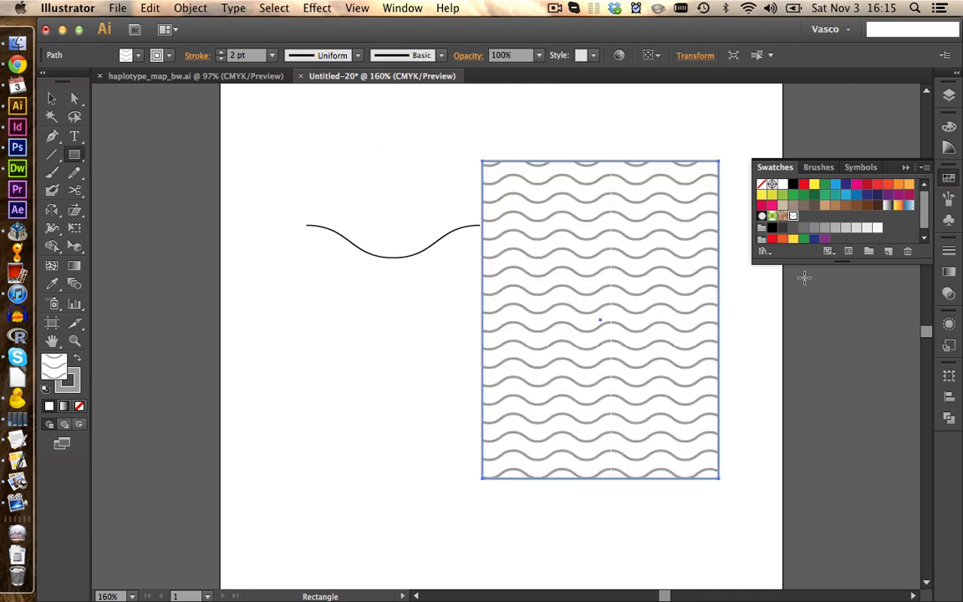
pyautogui.moveTo(608, 324)
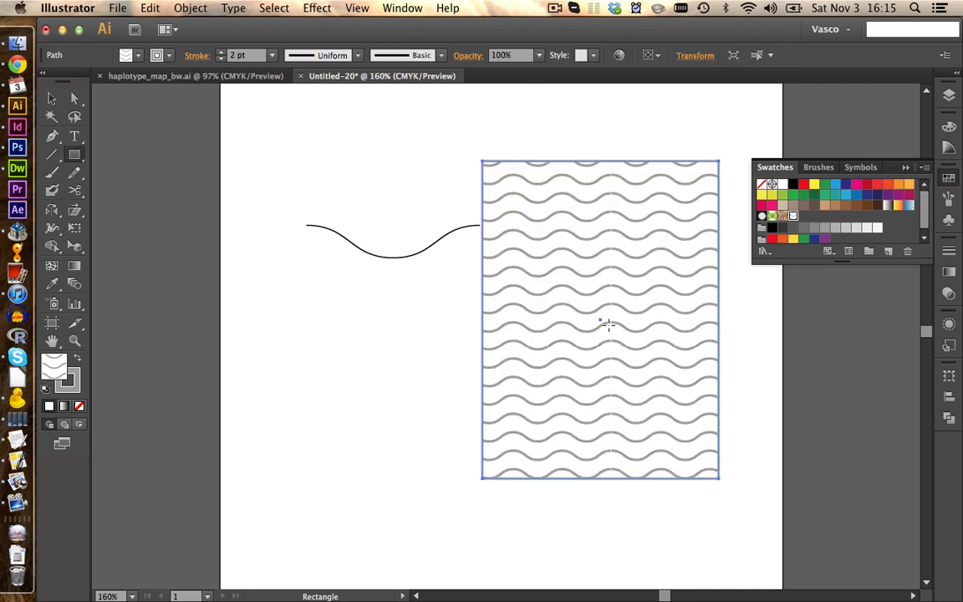
pyautogui.moveTo(613, 259)
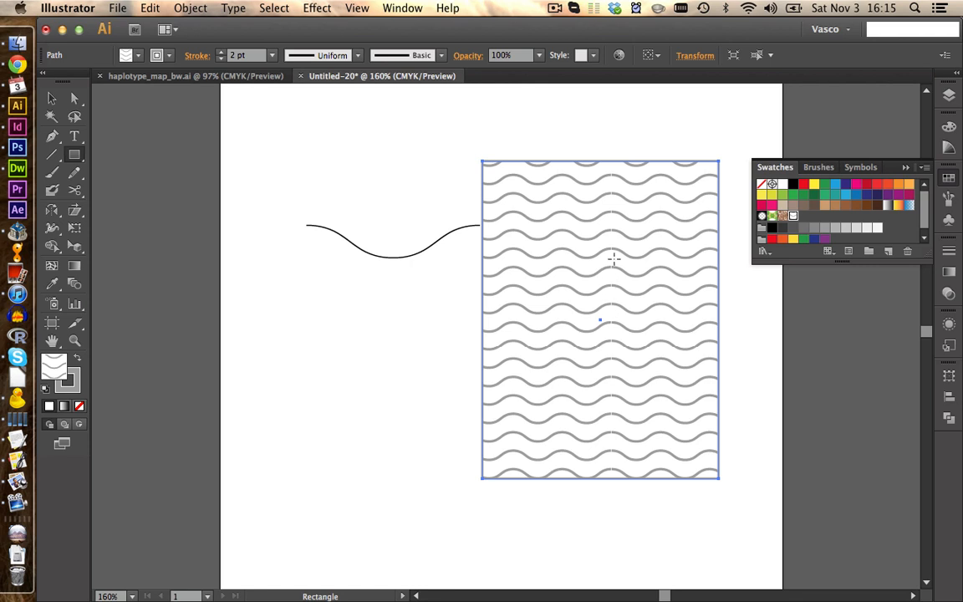
pyautogui.moveTo(602, 220)
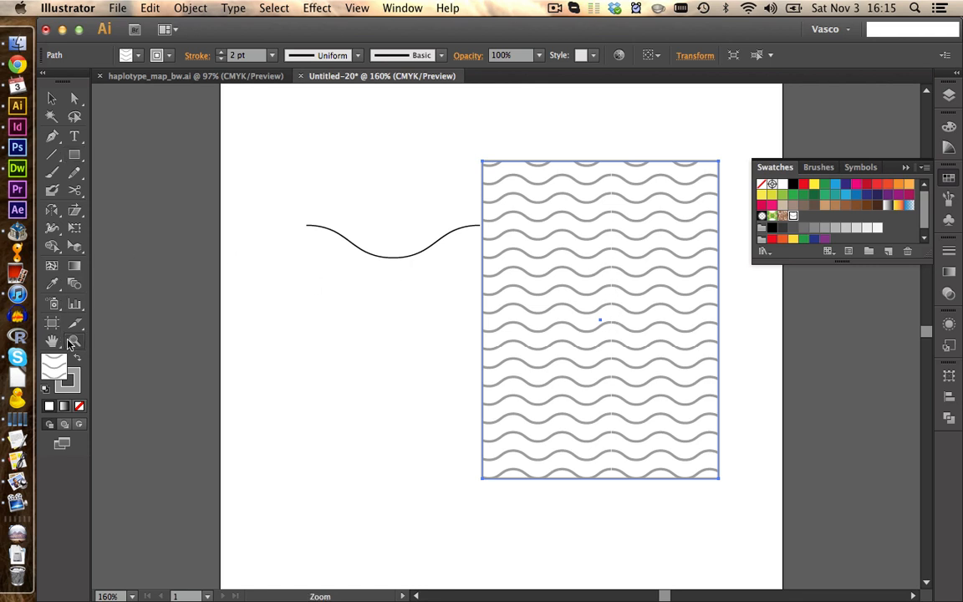
pyautogui.click(311, 191)
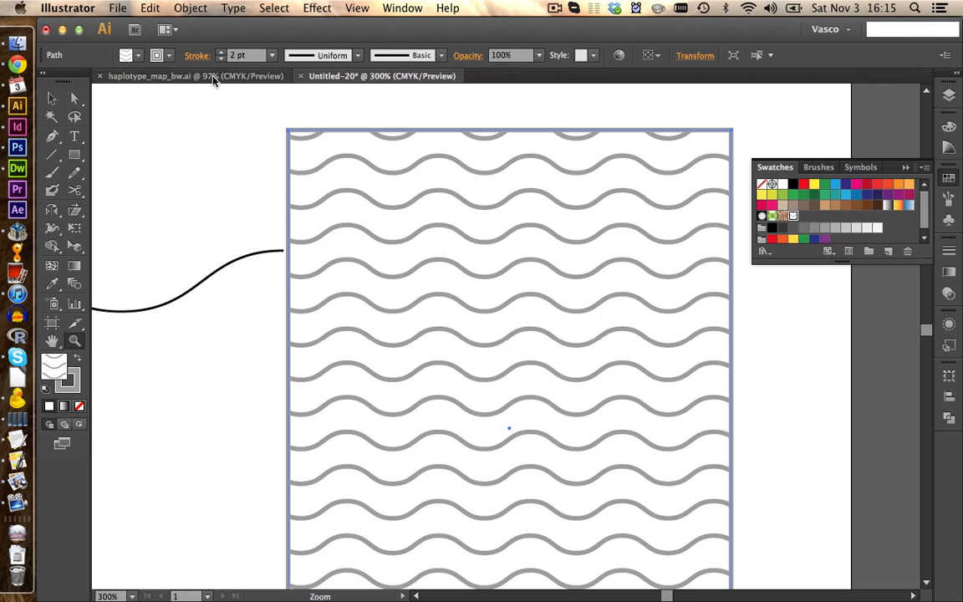
# Step: Paste the selection into the map, then return to the Untitled-20 wave artwork document
pyautogui.click(52, 98)
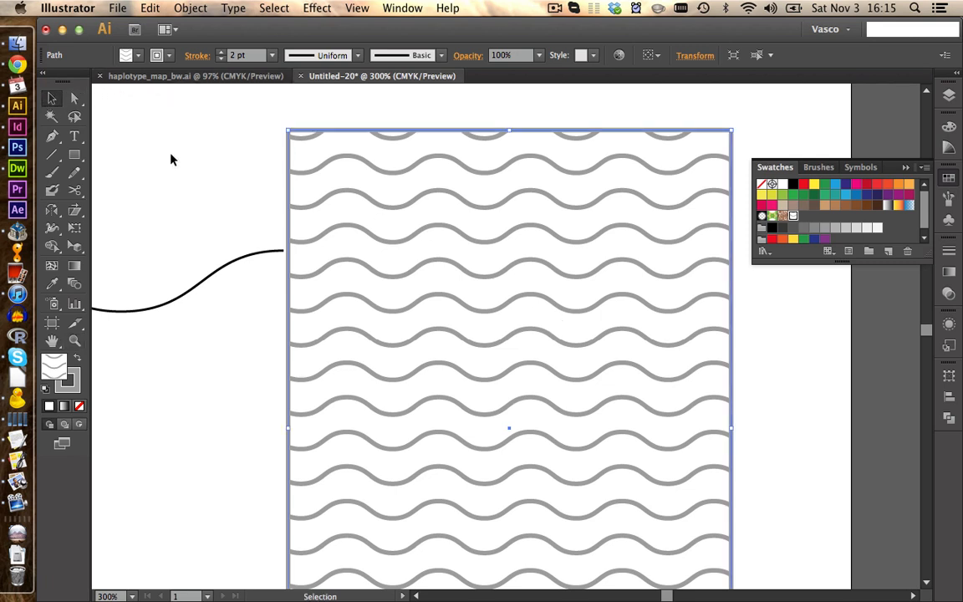
pyautogui.moveTo(478, 224)
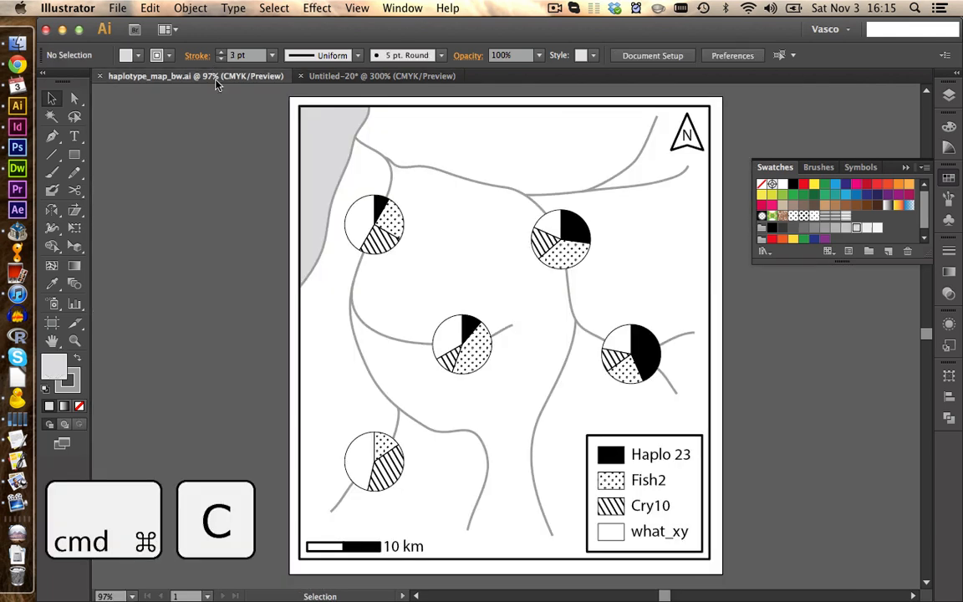
pyautogui.press('cmd+v')
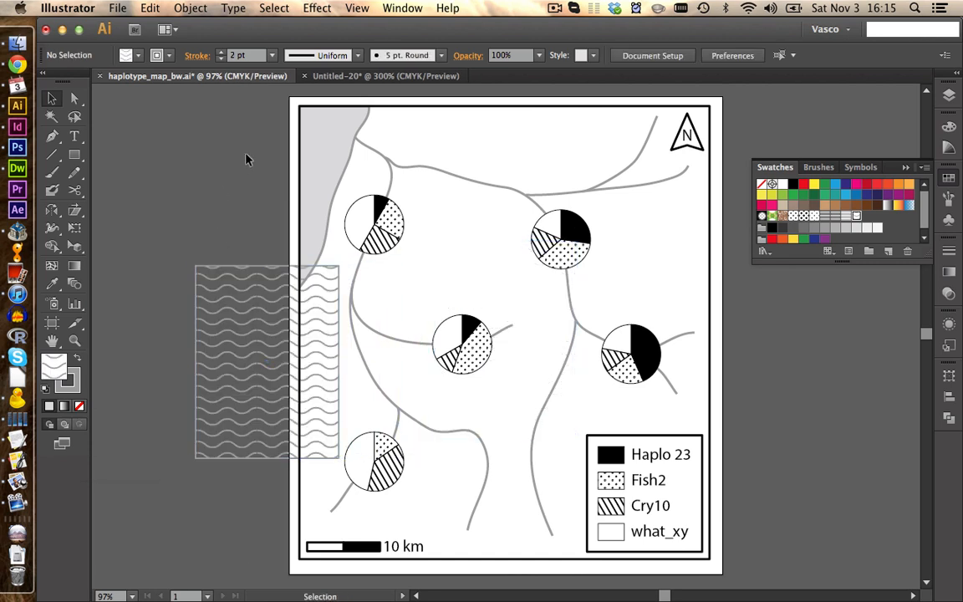
pyautogui.click(384, 75)
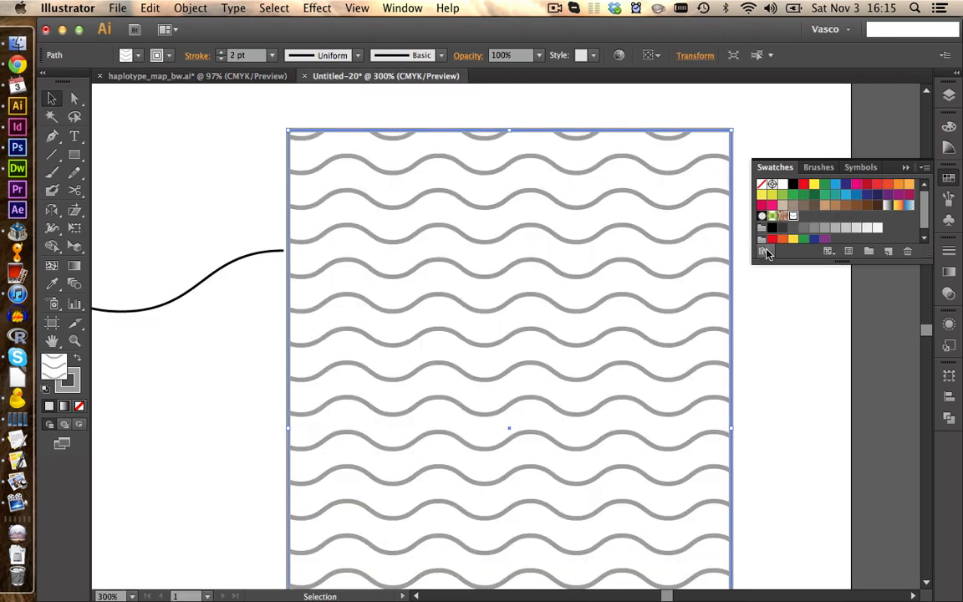
# Step: Browse Open Swatch Library > Other Library folders and cancel without loading anything
pyautogui.click(922, 167)
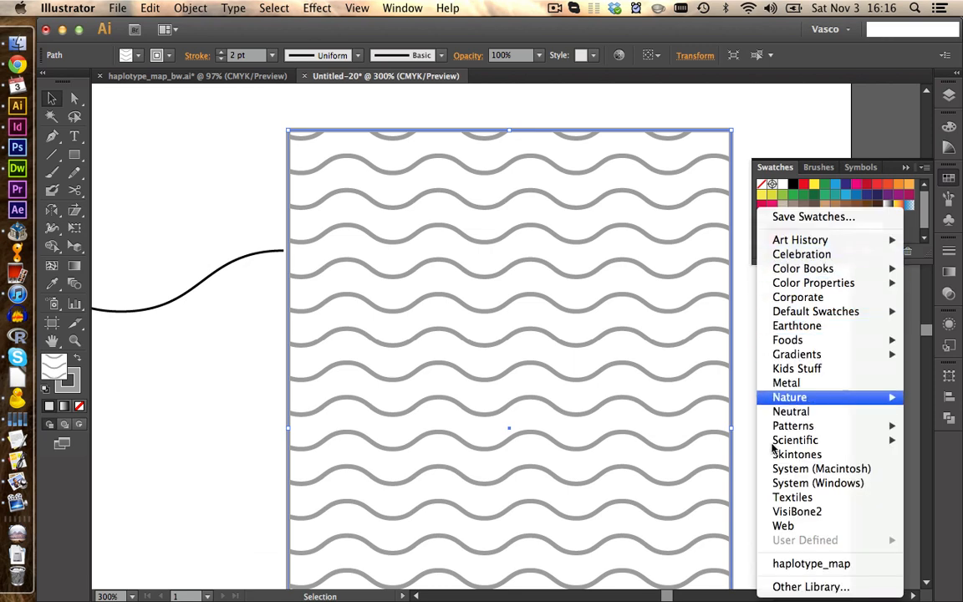
pyautogui.moveTo(809, 221)
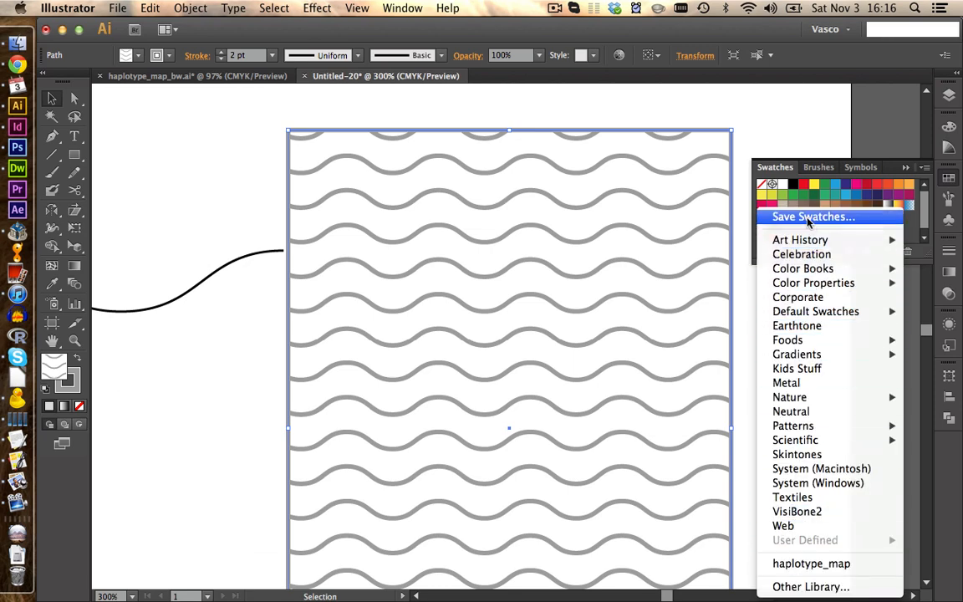
pyautogui.click(812, 217)
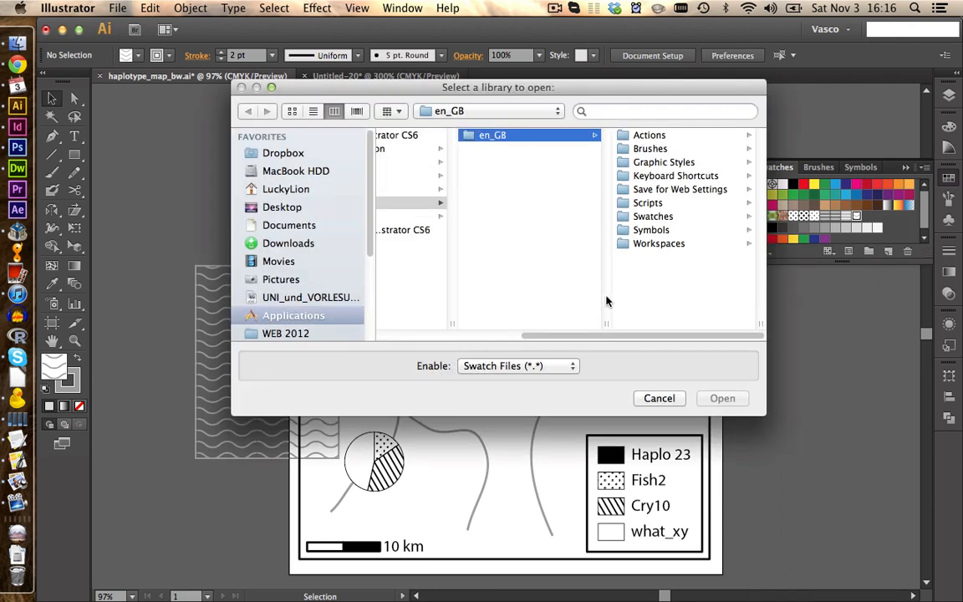
pyautogui.moveTo(608, 297)
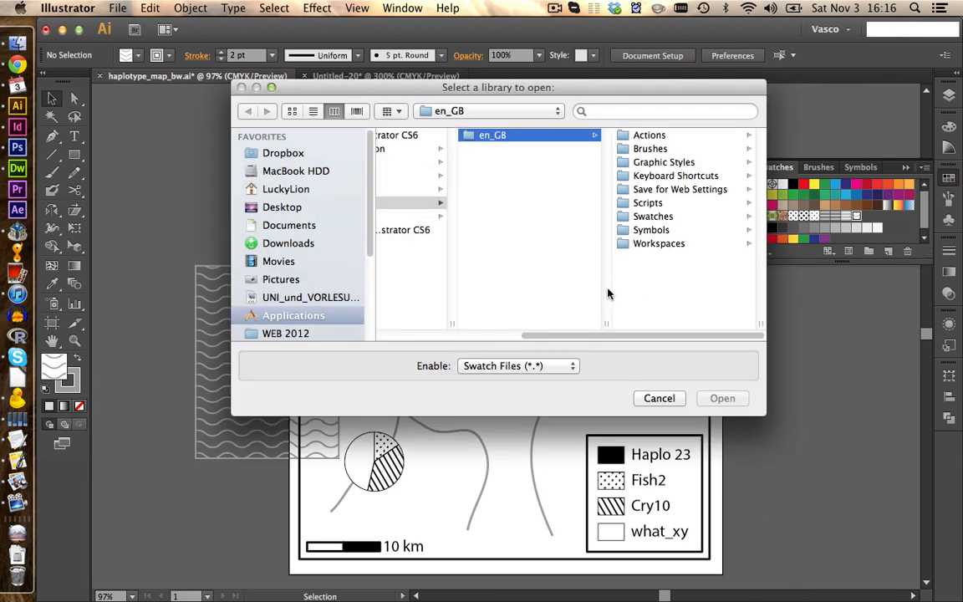
pyautogui.moveTo(549, 299)
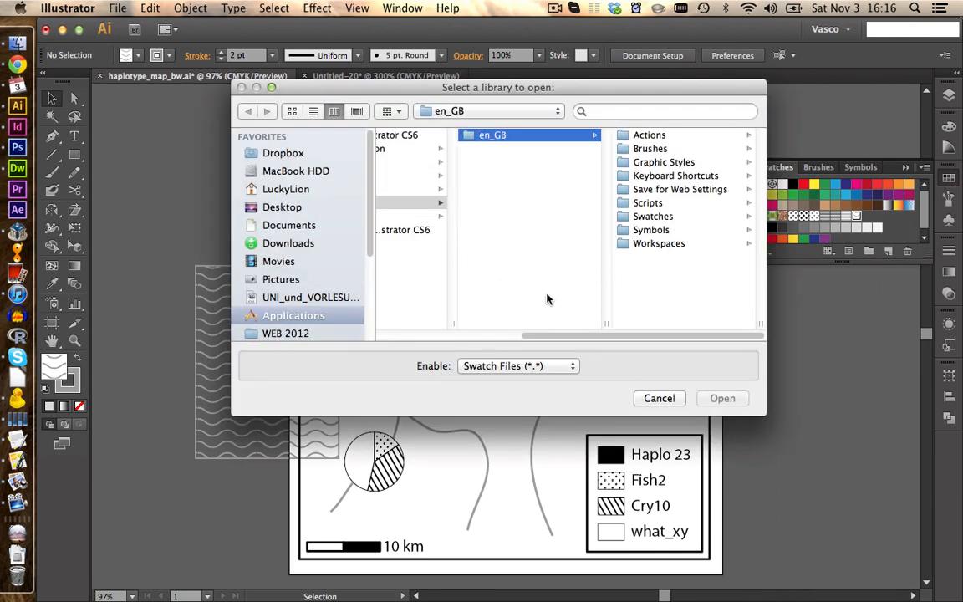
pyautogui.click(659, 398)
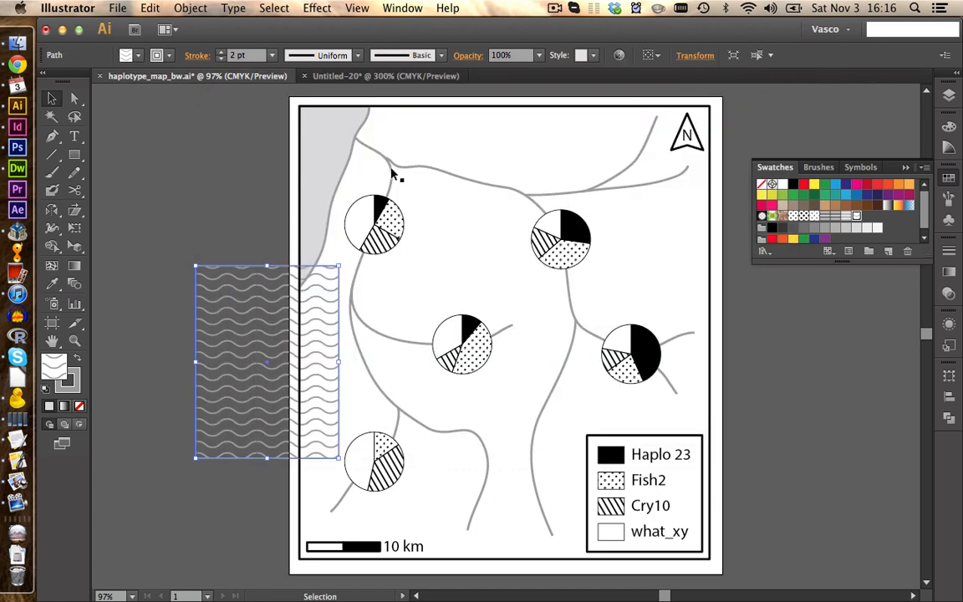
pyautogui.moveTo(304, 301)
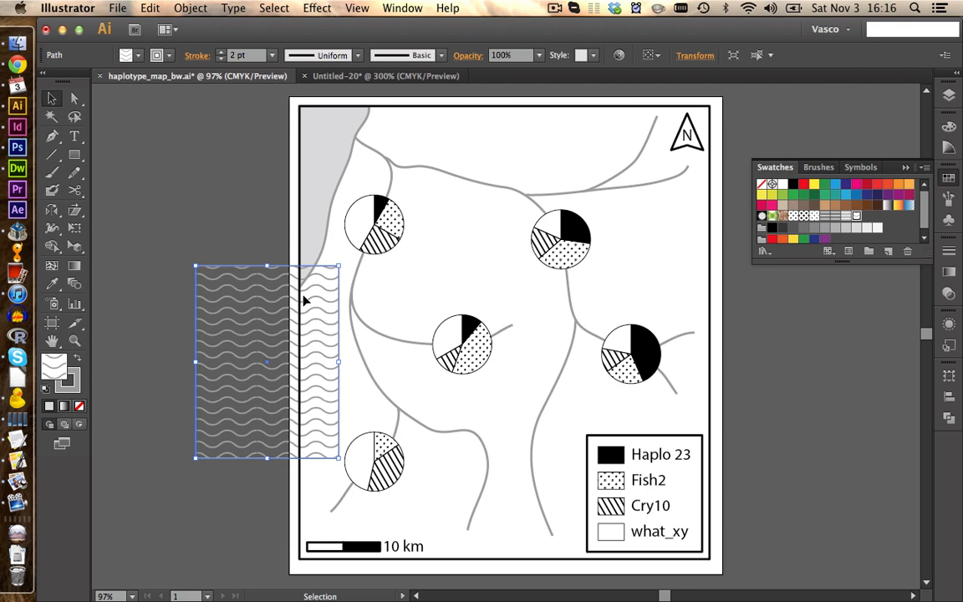
pyautogui.moveTo(238, 219)
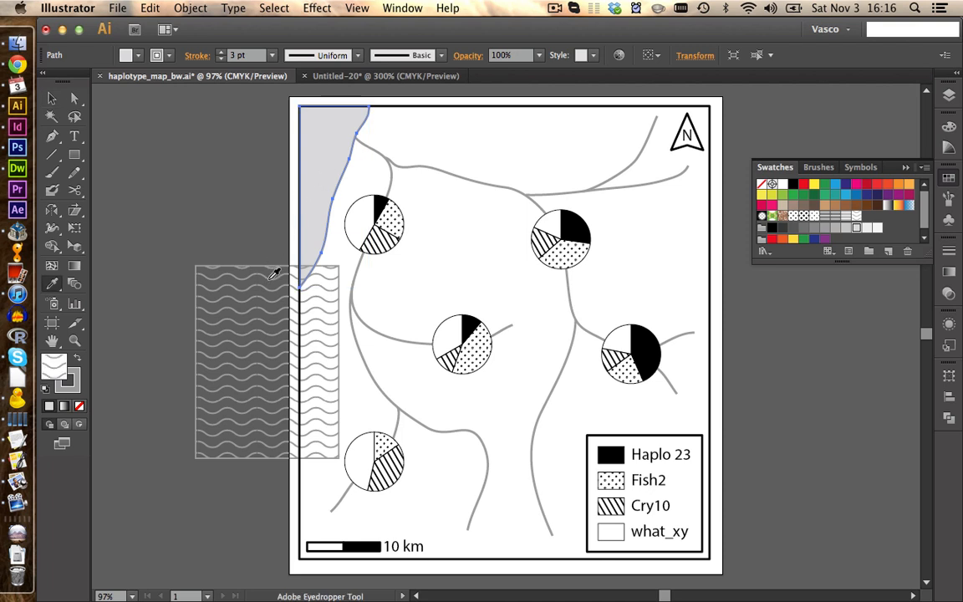
# Step: Eyedrop the Wave pattern fill onto the gray lake shape, then deselect
pyautogui.click(329, 125)
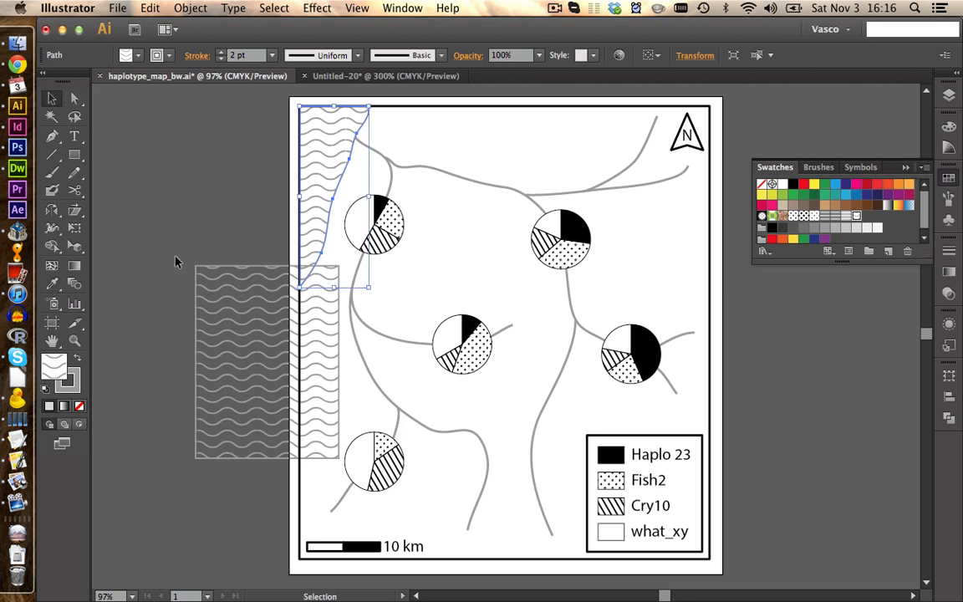
pyautogui.click(175, 261)
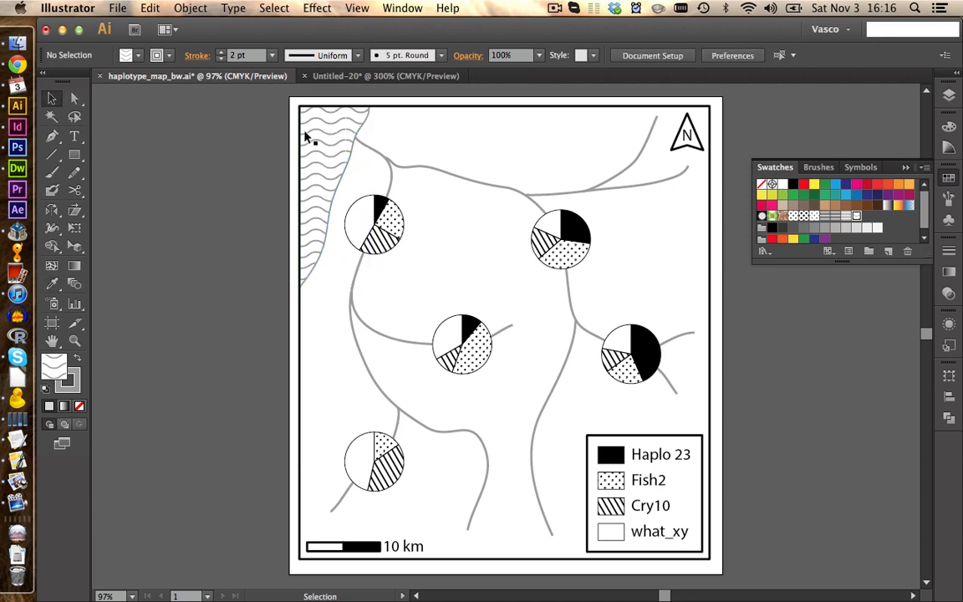
pyautogui.moveTo(442, 197)
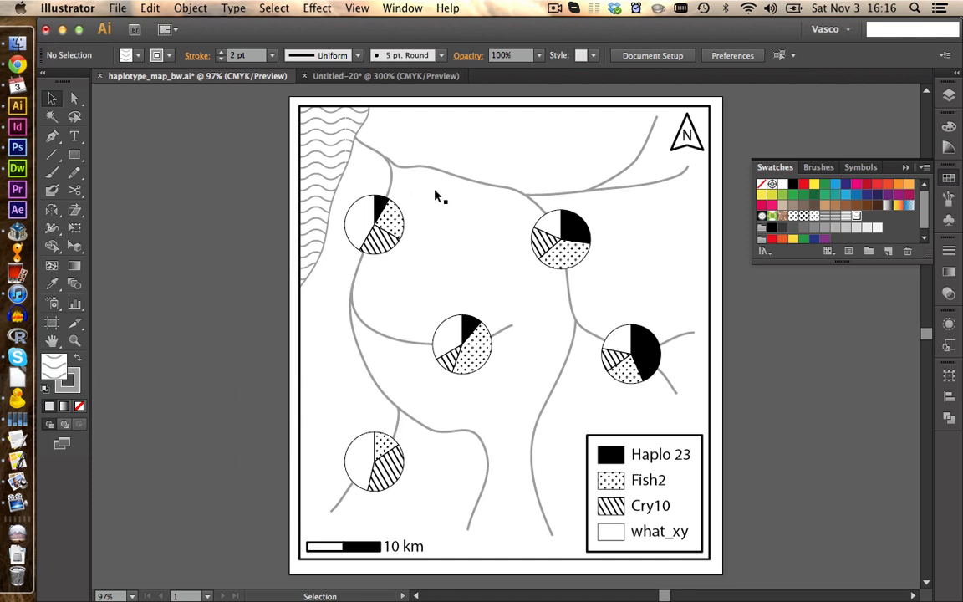
pyautogui.moveTo(816, 240)
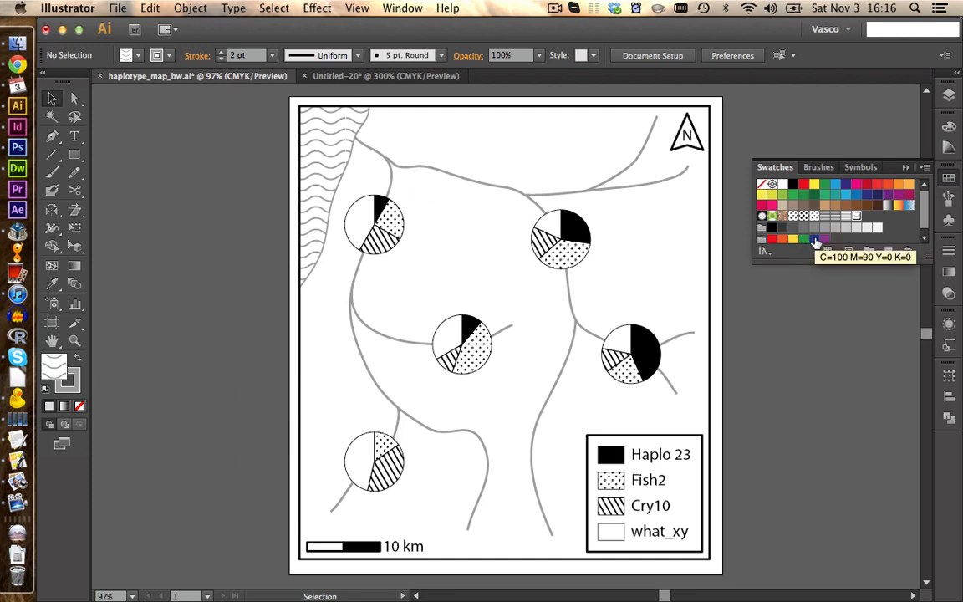
pyautogui.moveTo(858, 219)
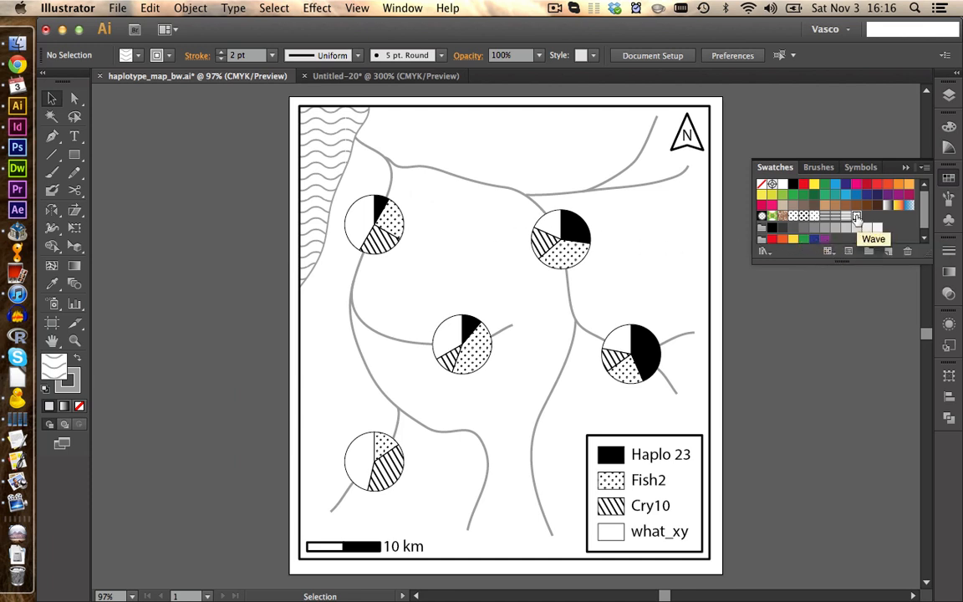
pyautogui.doubleClick(856, 215)
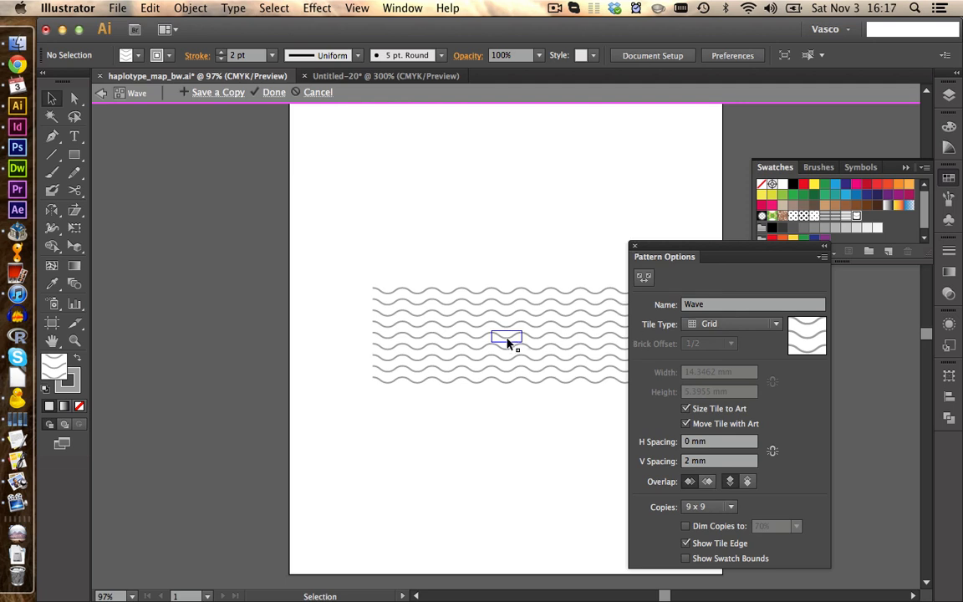
pyautogui.click(505, 336)
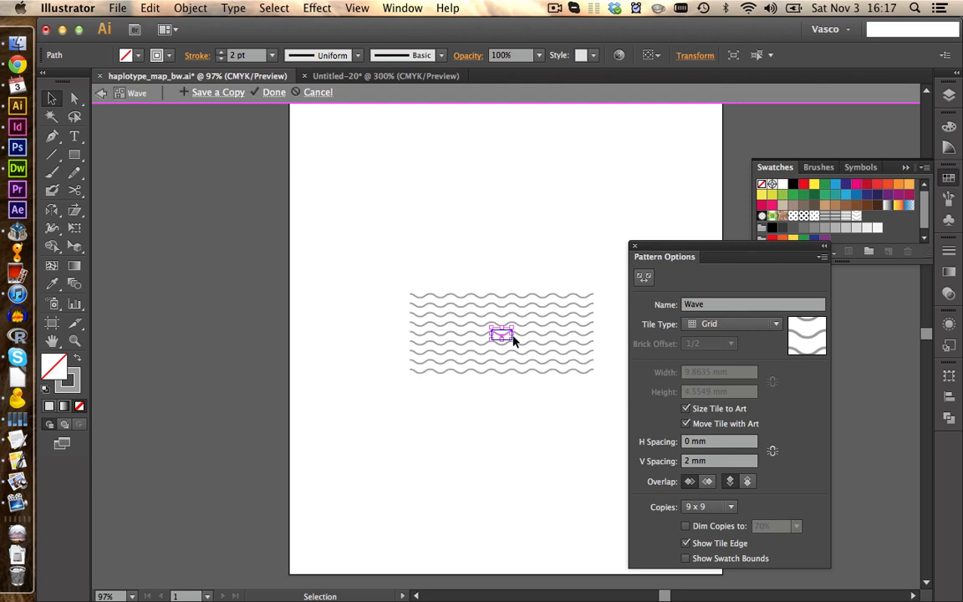
pyautogui.click(374, 197)
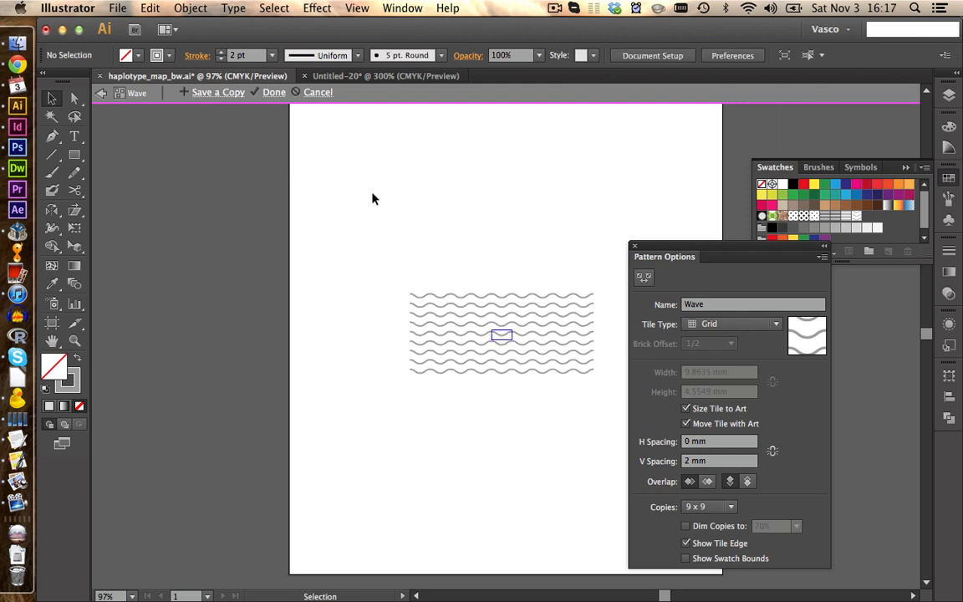
pyautogui.click(274, 91)
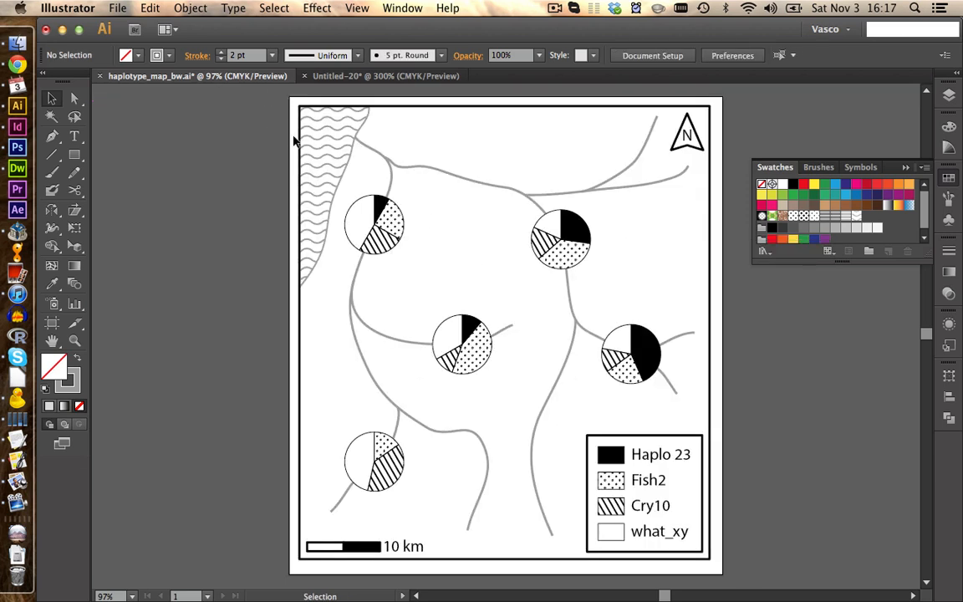
pyautogui.moveTo(337, 157)
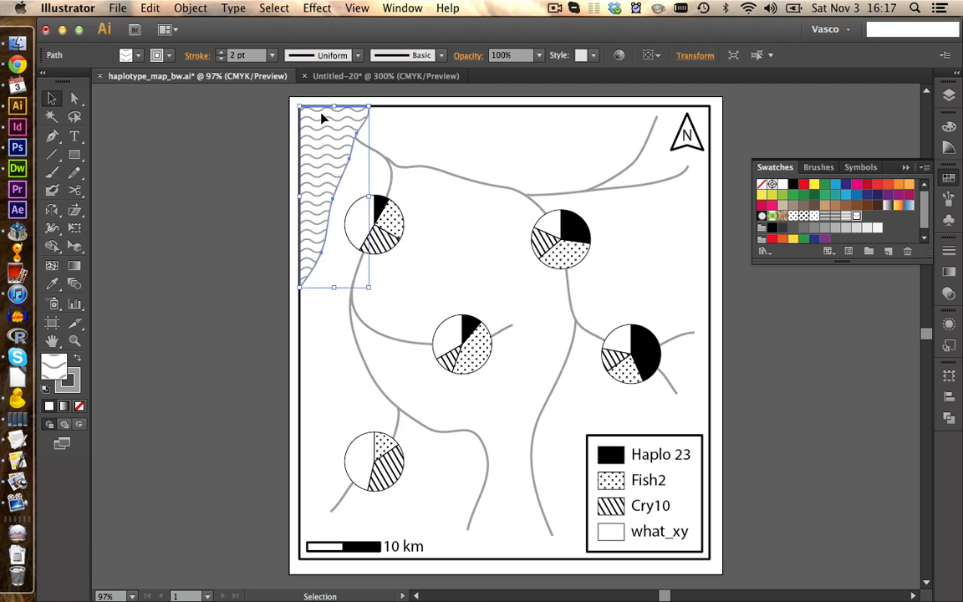
pyautogui.click(277, 124)
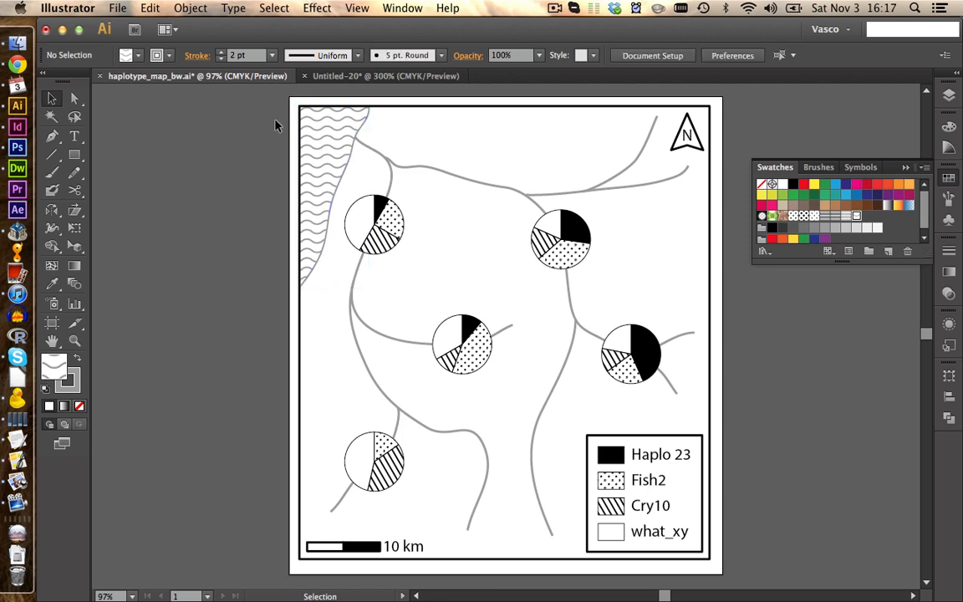
pyautogui.moveTo(237, 147)
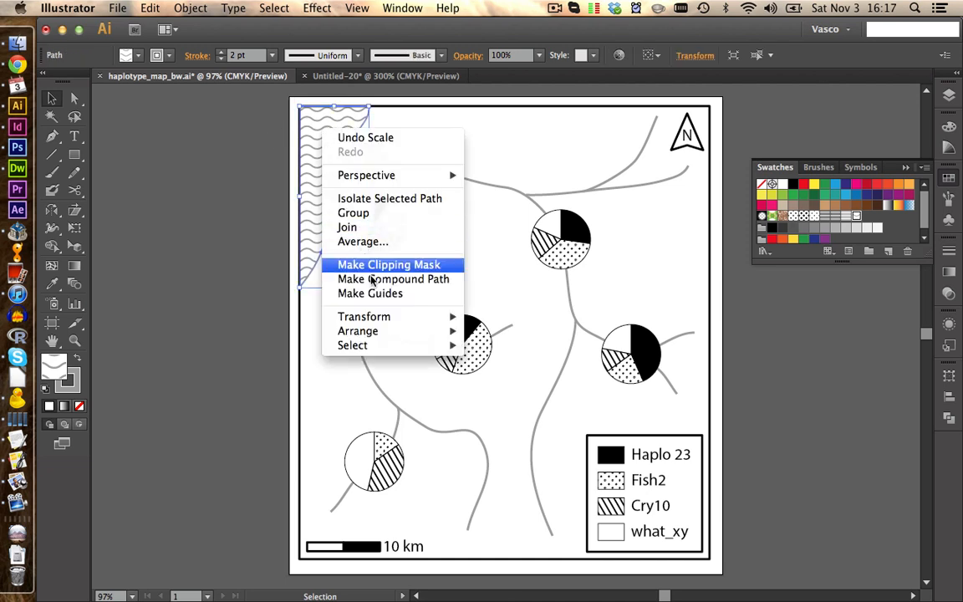
pyautogui.moveTo(364, 316)
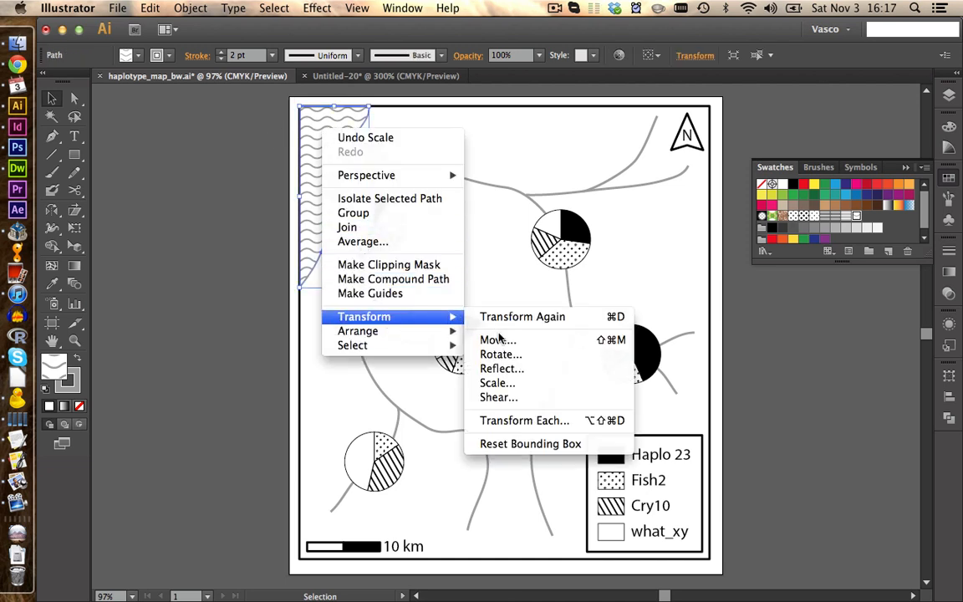
# Step: Move only the lake's pattern 15 mm vertically via Transform > Move, then deselect
pyautogui.click(498, 339)
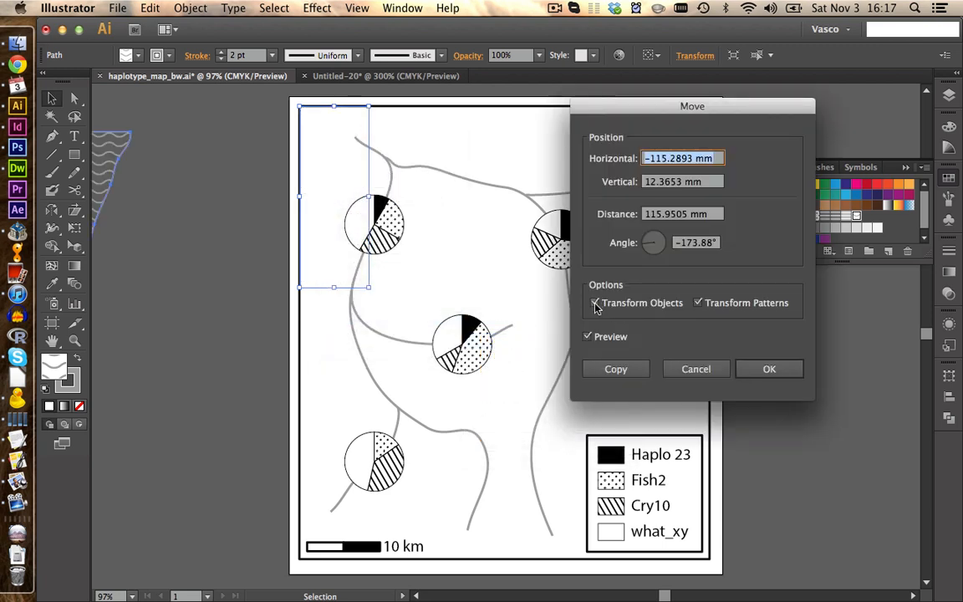
pyautogui.click(595, 303)
pyautogui.write('-114')
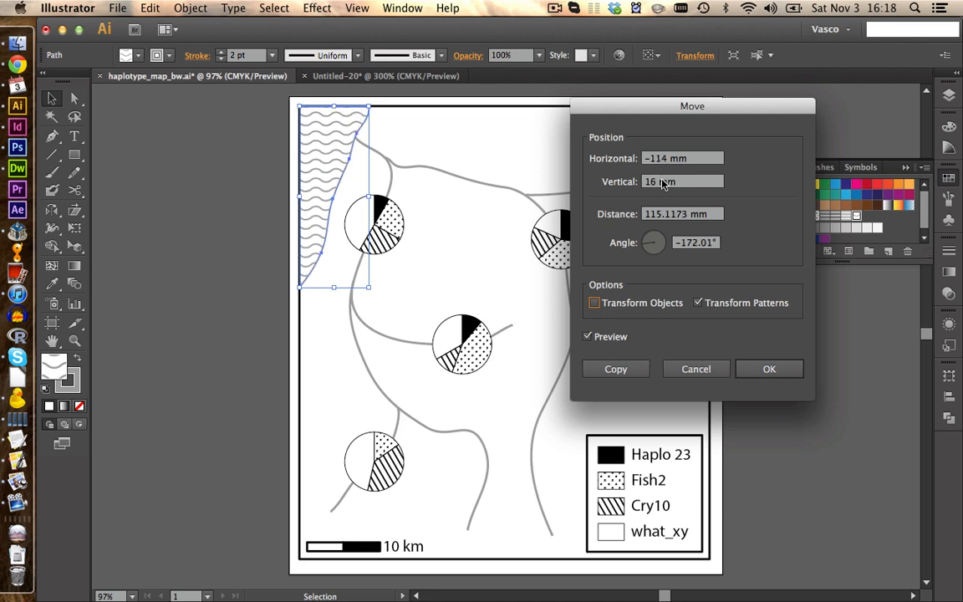
pyautogui.write('15 mm')
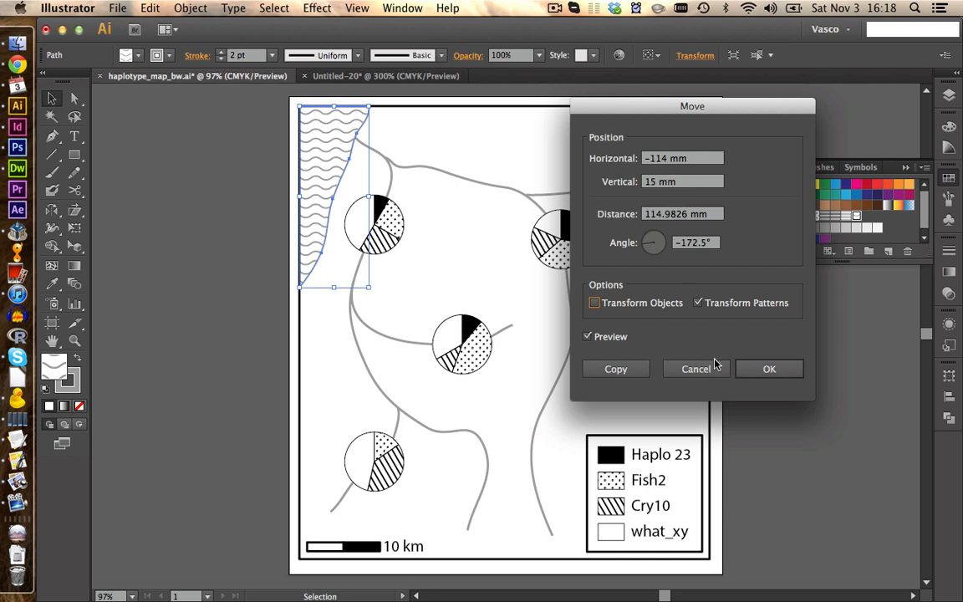
pyautogui.click(769, 369)
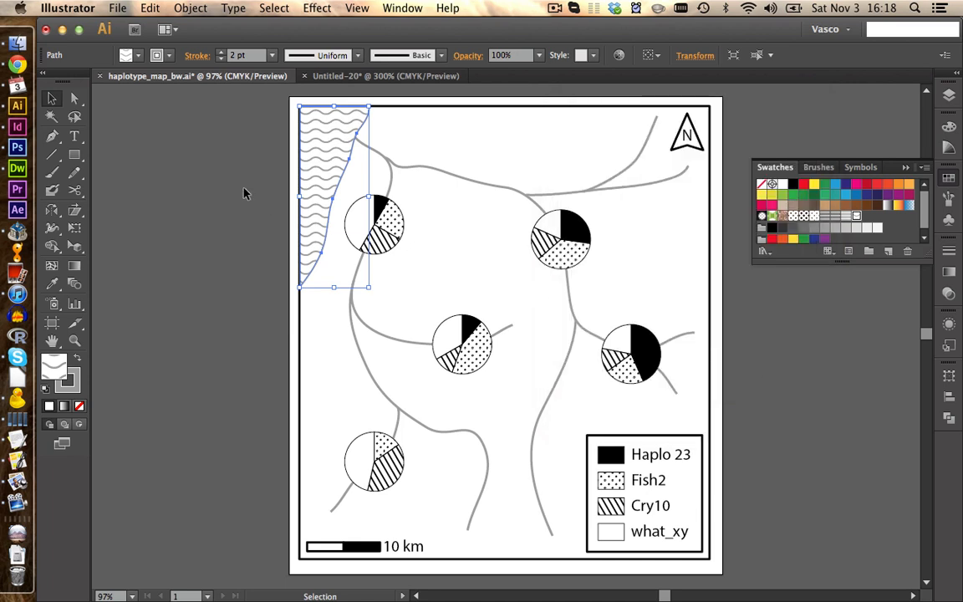
pyautogui.click(234, 192)
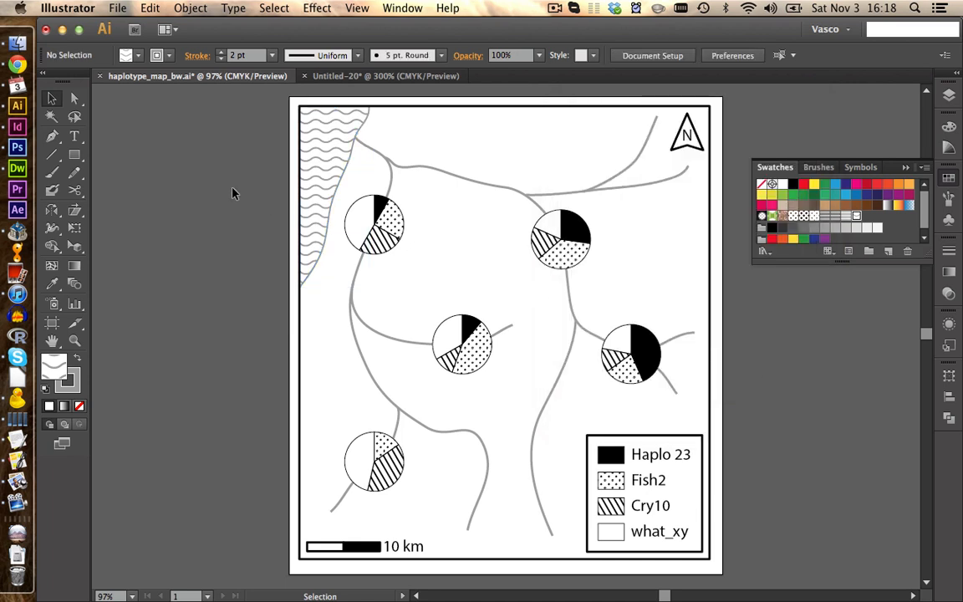